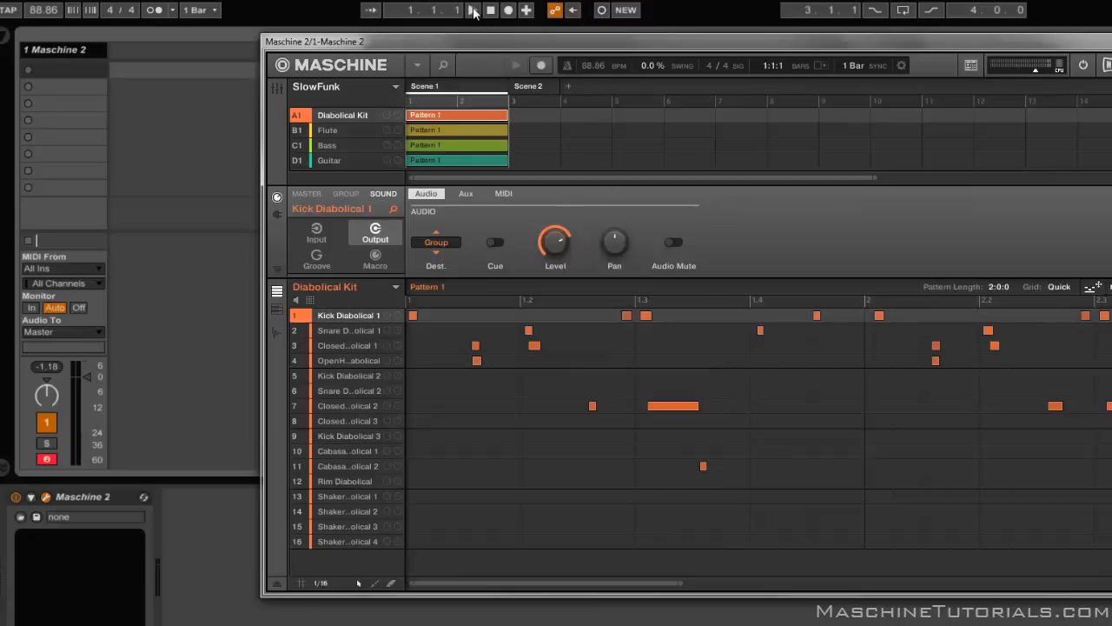
Step: Bring Ableton Live's session view forward to show the Diabolical clip MIDI tracks
click(473, 10)
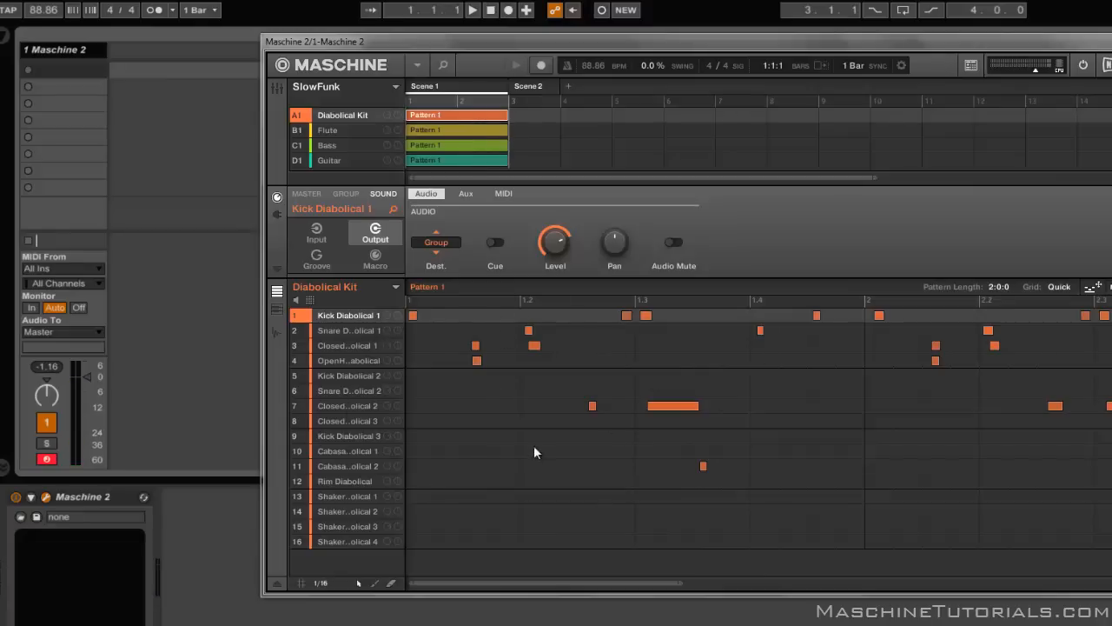
mouse_move(692, 460)
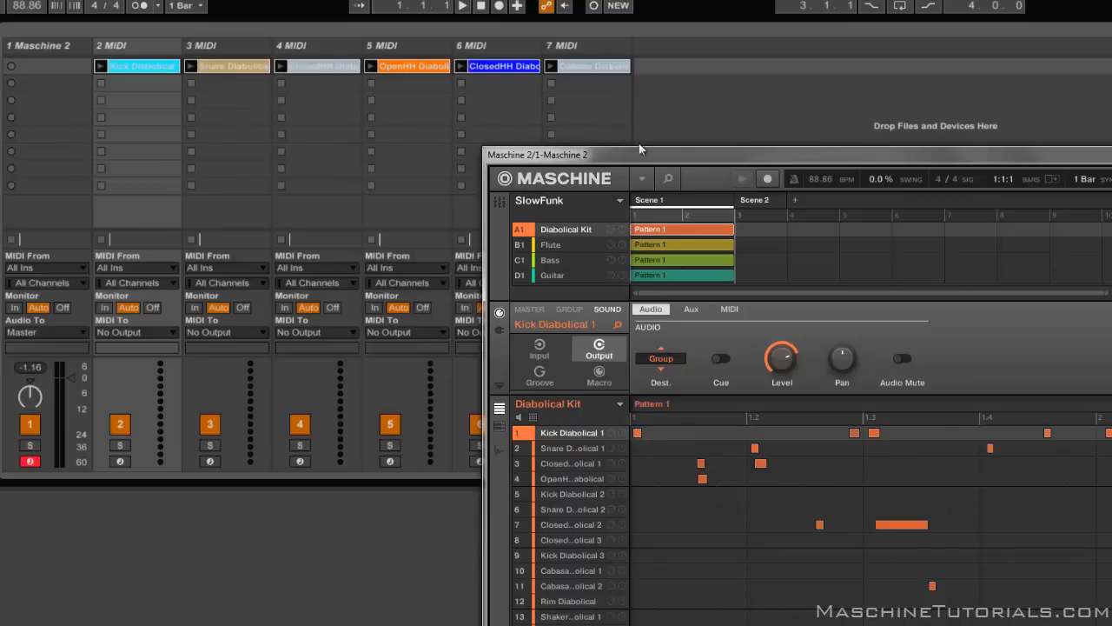
mouse_move(120, 33)
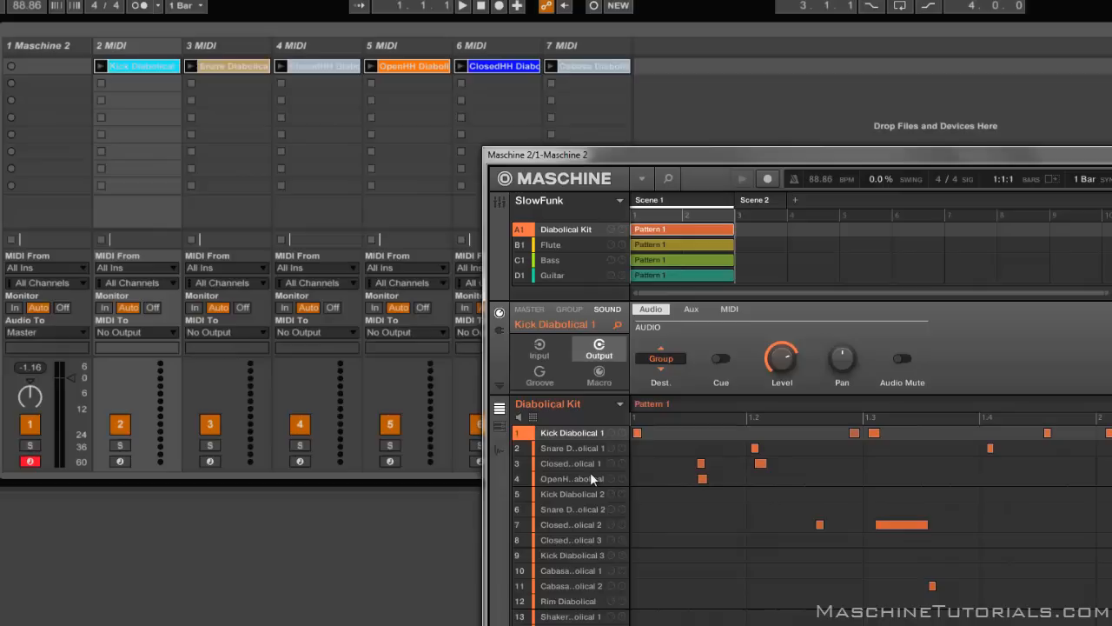
mouse_move(945, 552)
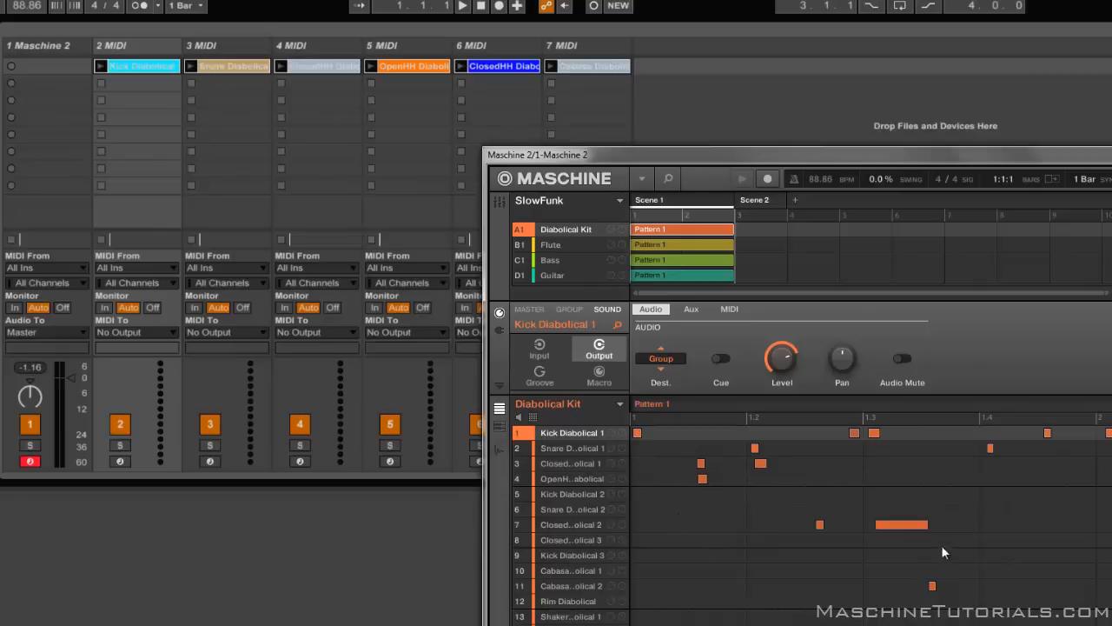
mouse_move(282, 82)
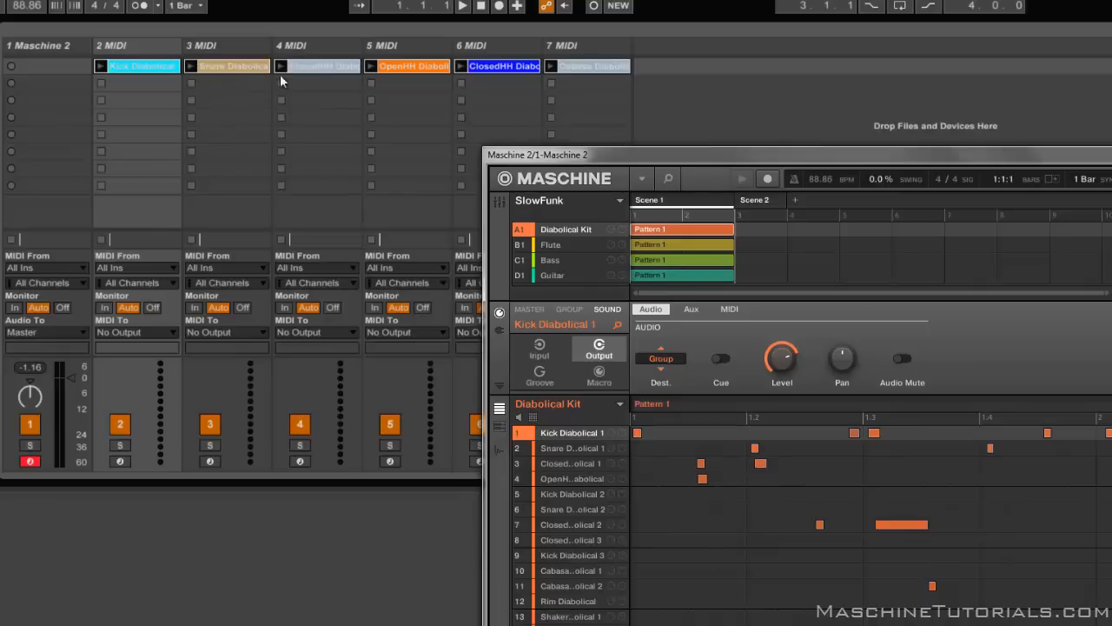
mouse_move(173, 83)
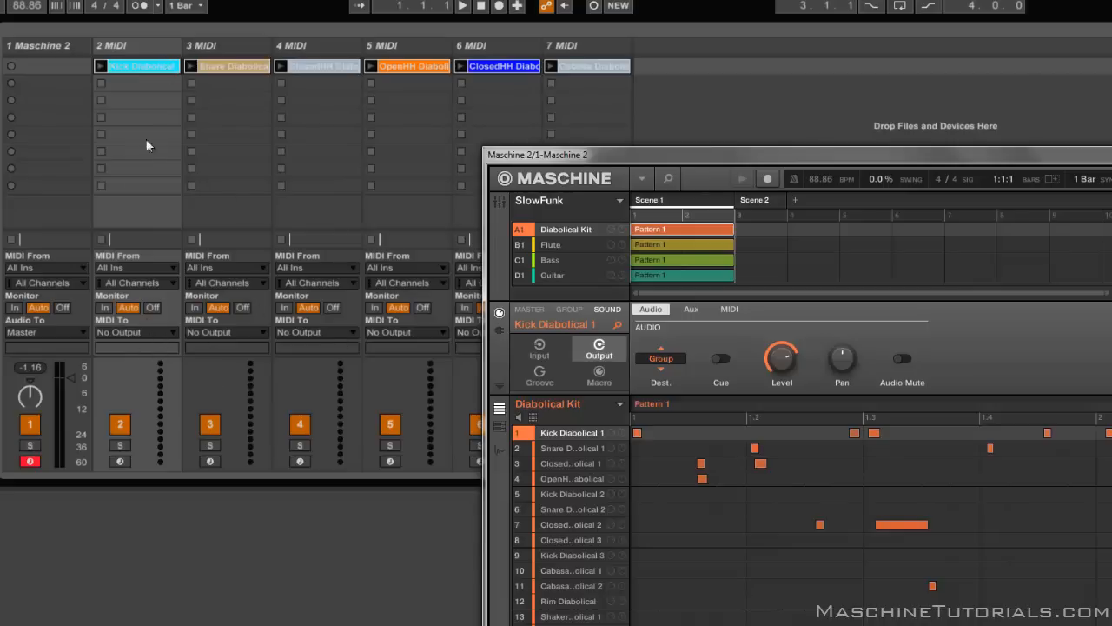
mouse_move(428, 92)
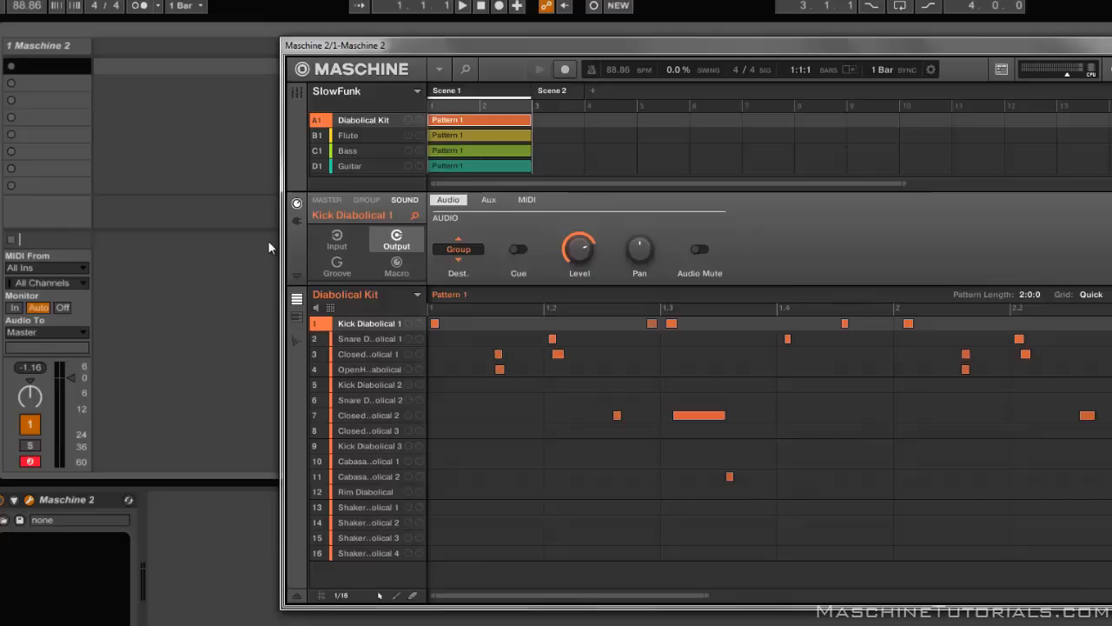
mouse_move(306, 247)
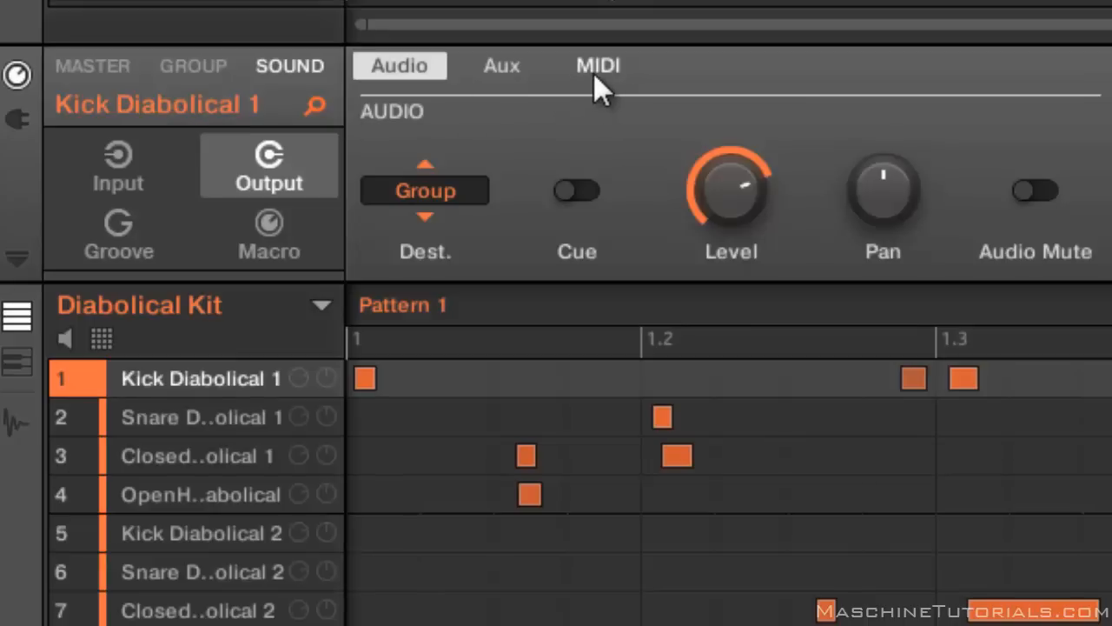
Step: Review MIDI output channels for the kick, open hi-hat and seventh Diabolical Kit sounds
click(598, 66)
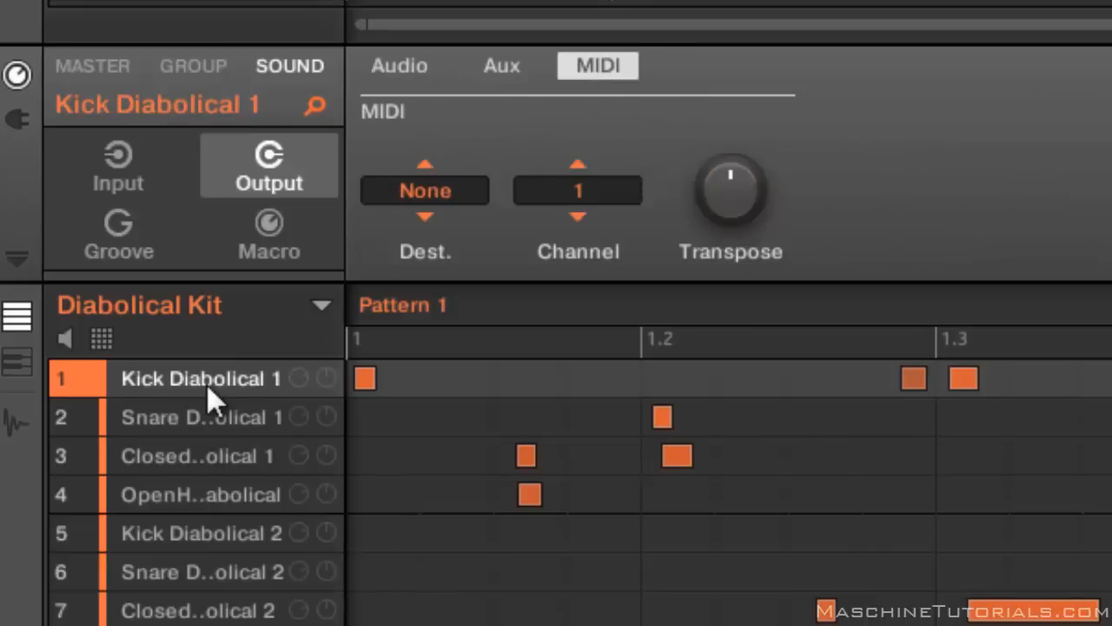
click(200, 494)
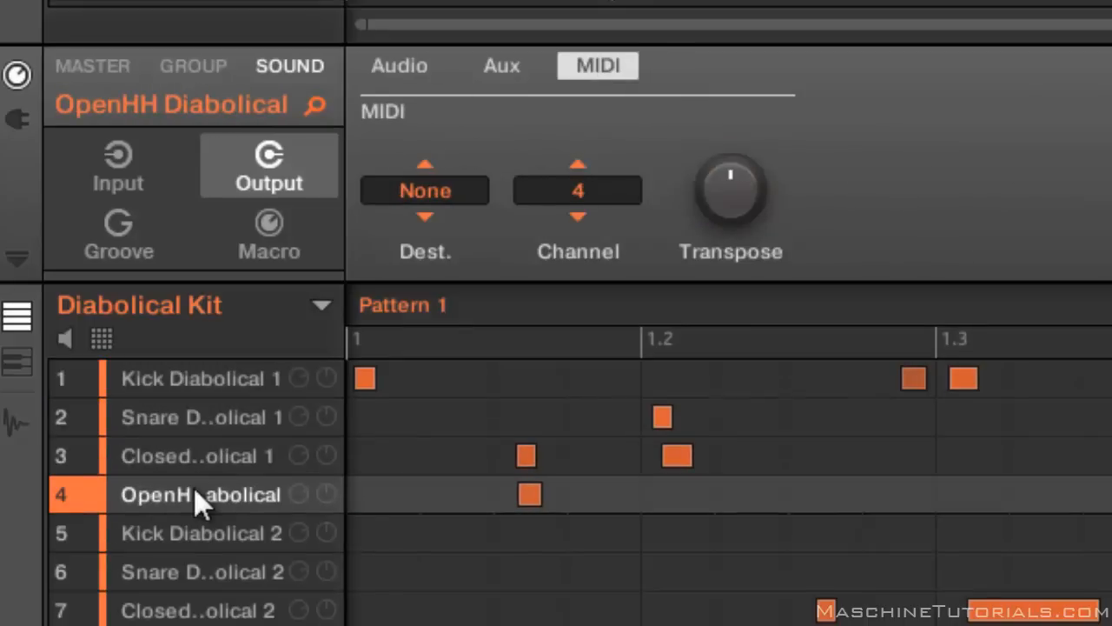
click(199, 608)
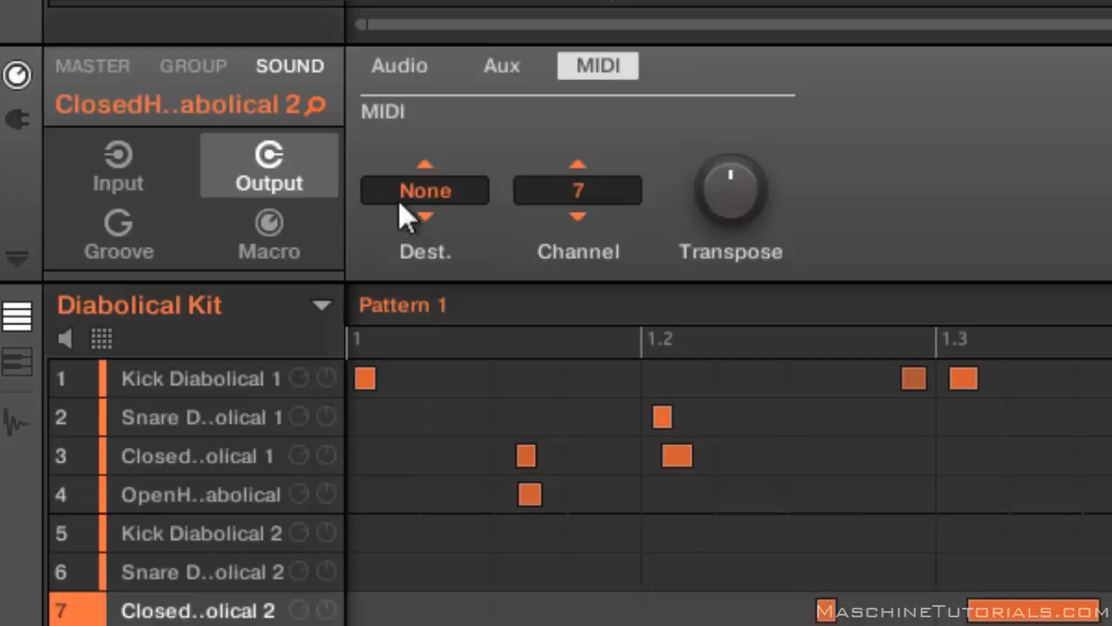
click(200, 379)
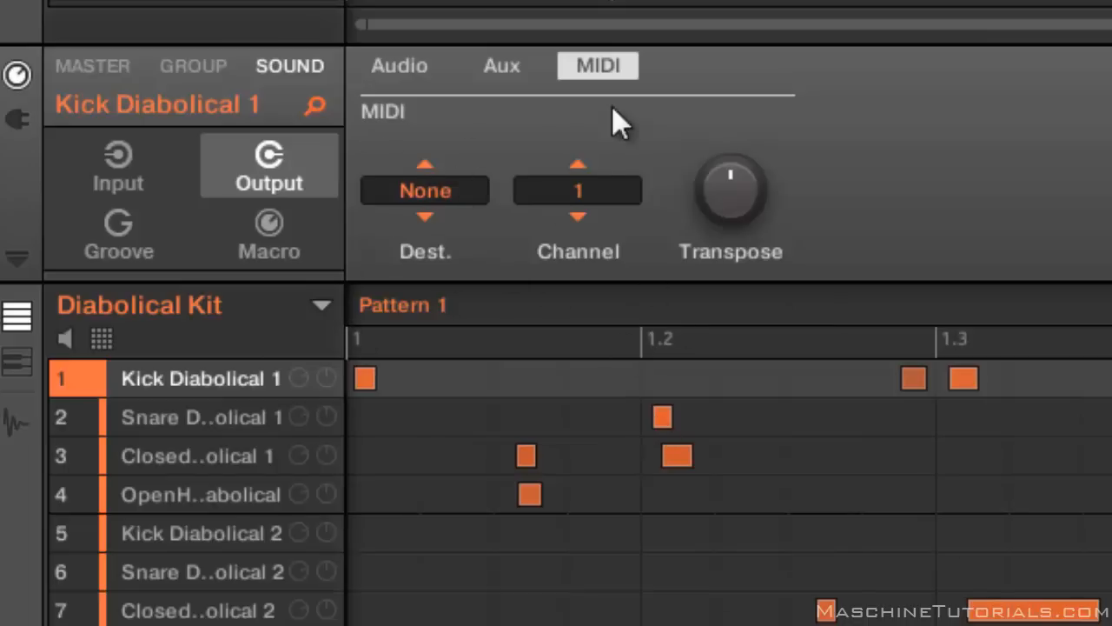
mouse_move(443, 260)
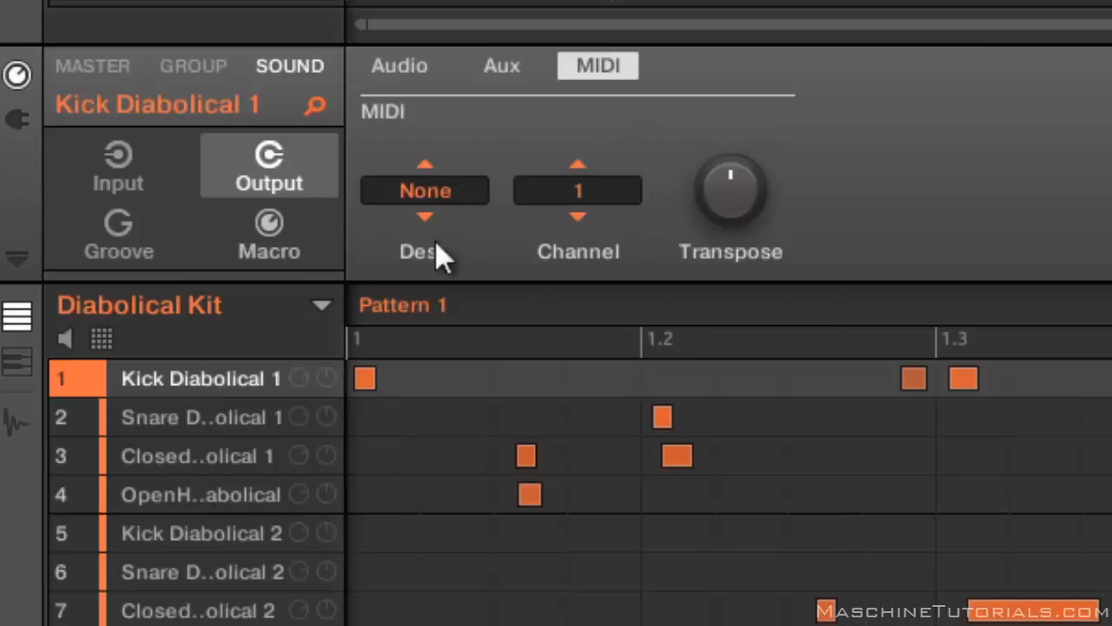
mouse_move(448, 243)
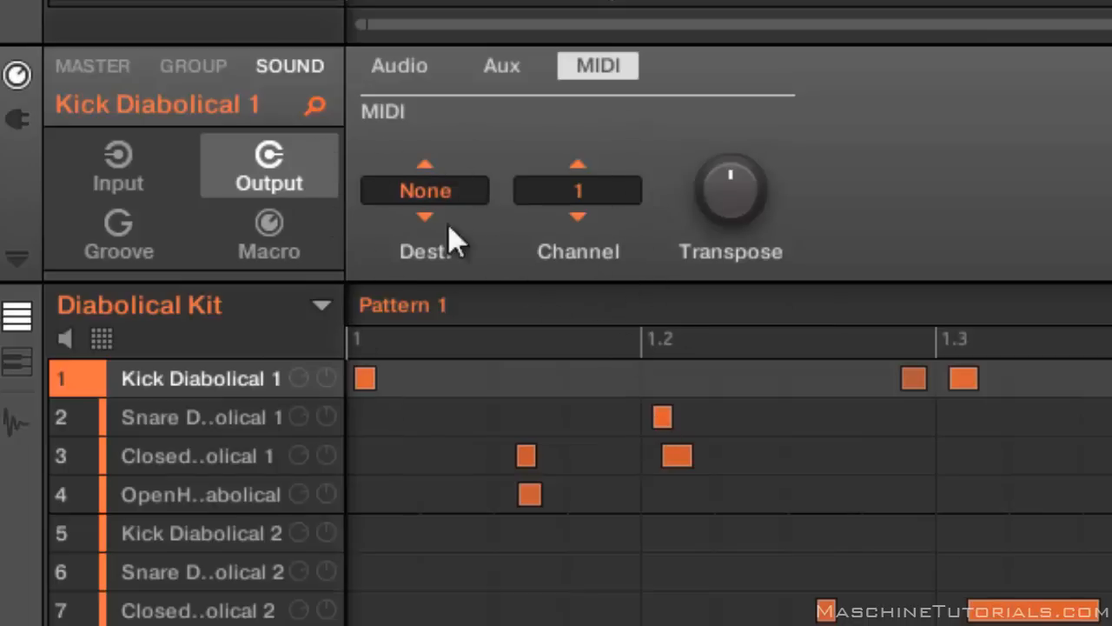
Step: Check the snare on channel 2 and third sound on channel 3, returning to the kick on channel 1
click(200, 417)
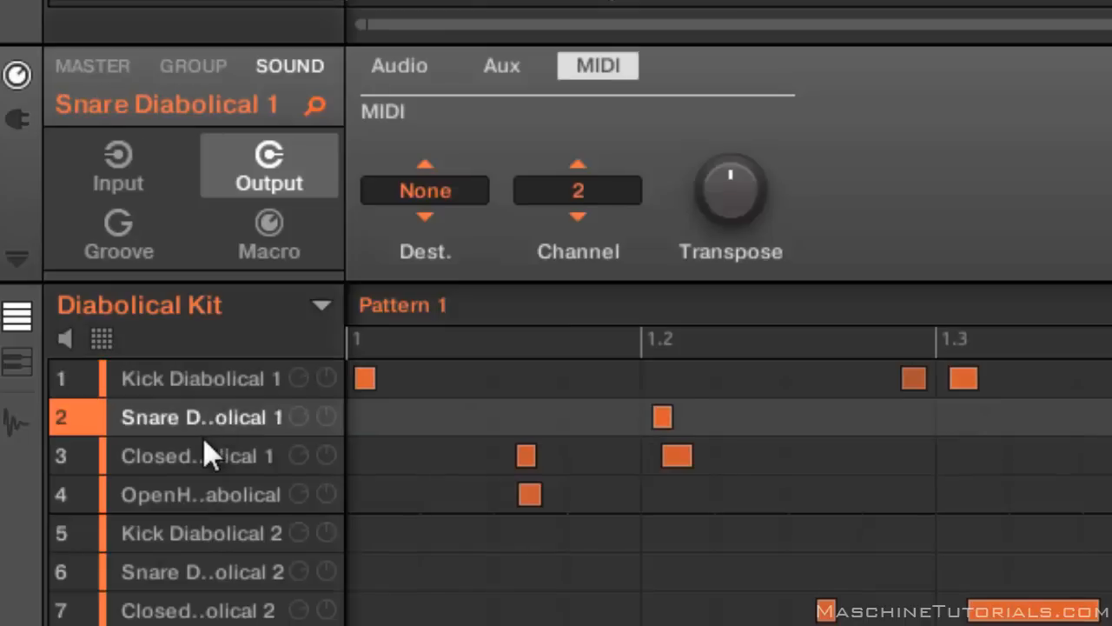
click(198, 456)
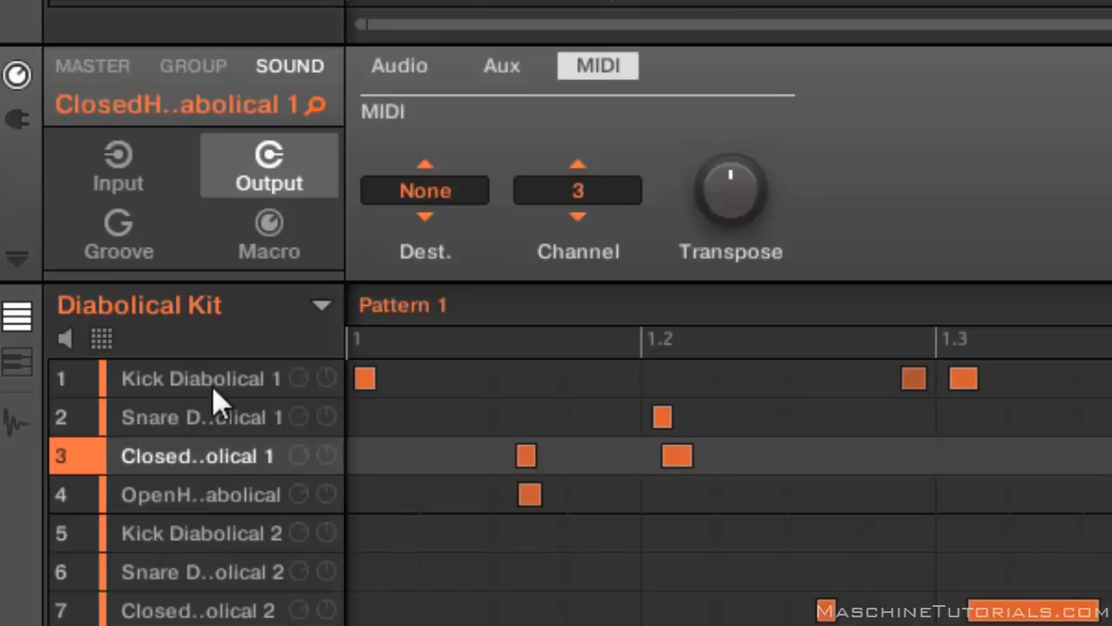
click(200, 378)
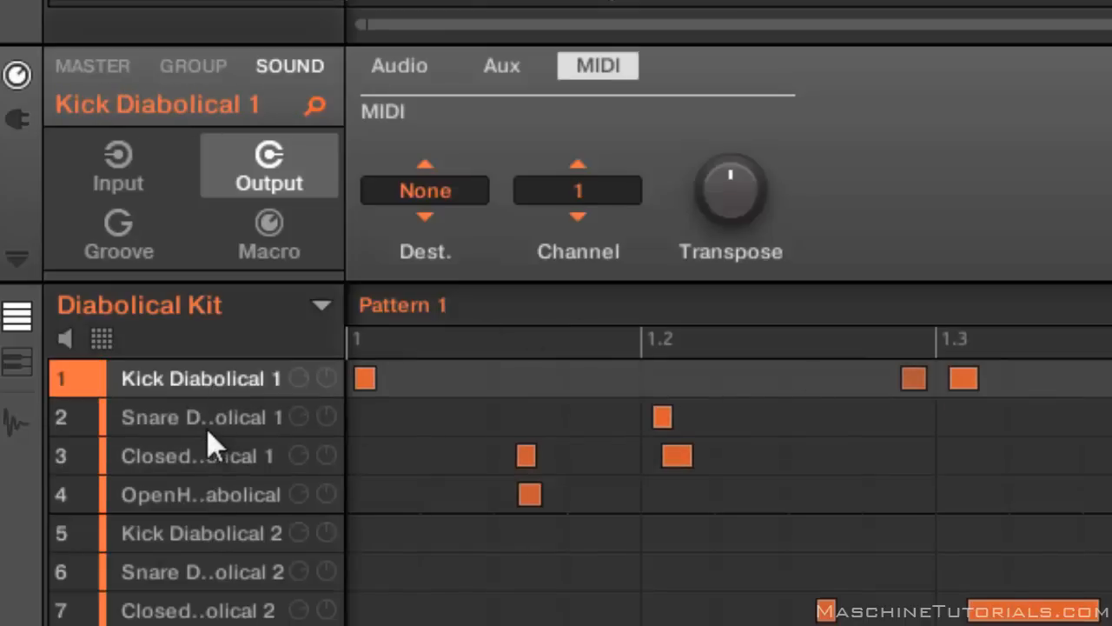
mouse_move(530, 235)
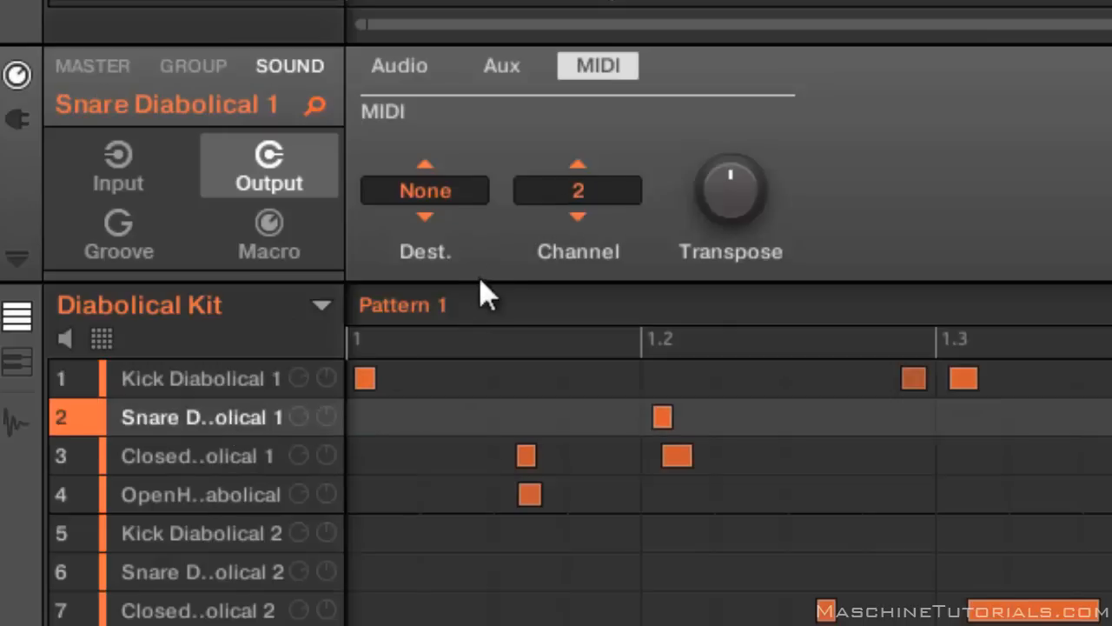
click(577, 189)
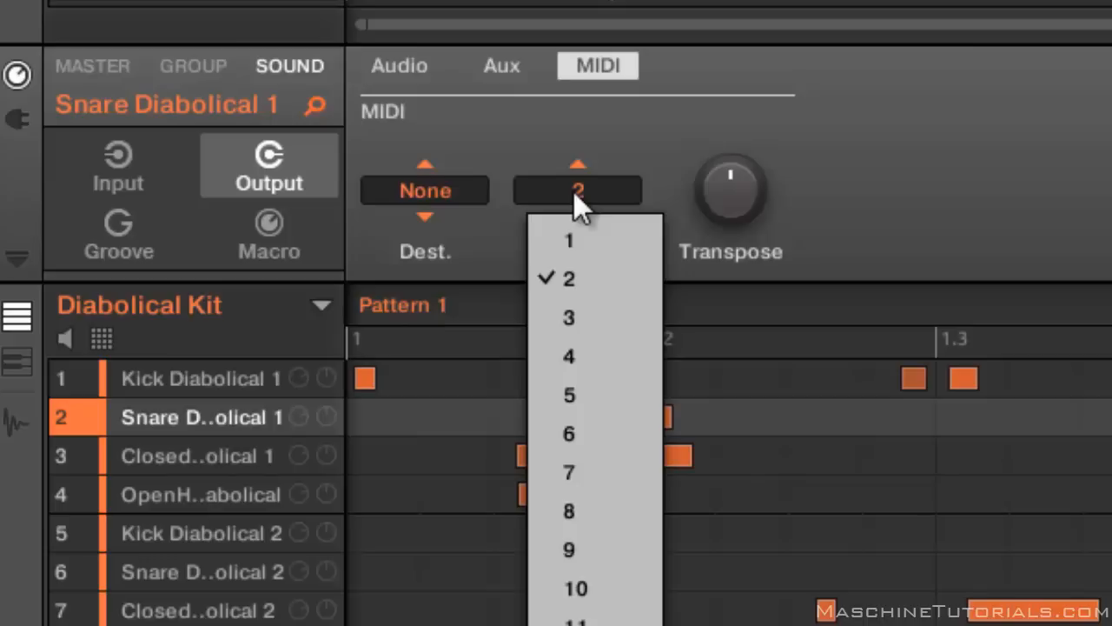
mouse_move(570, 240)
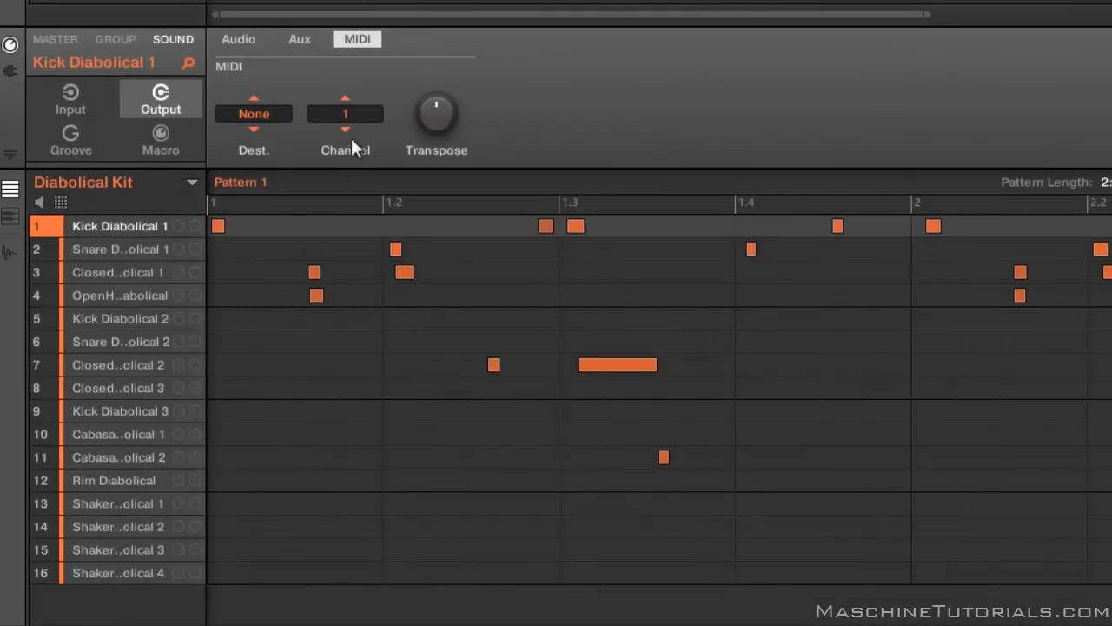
click(344, 113)
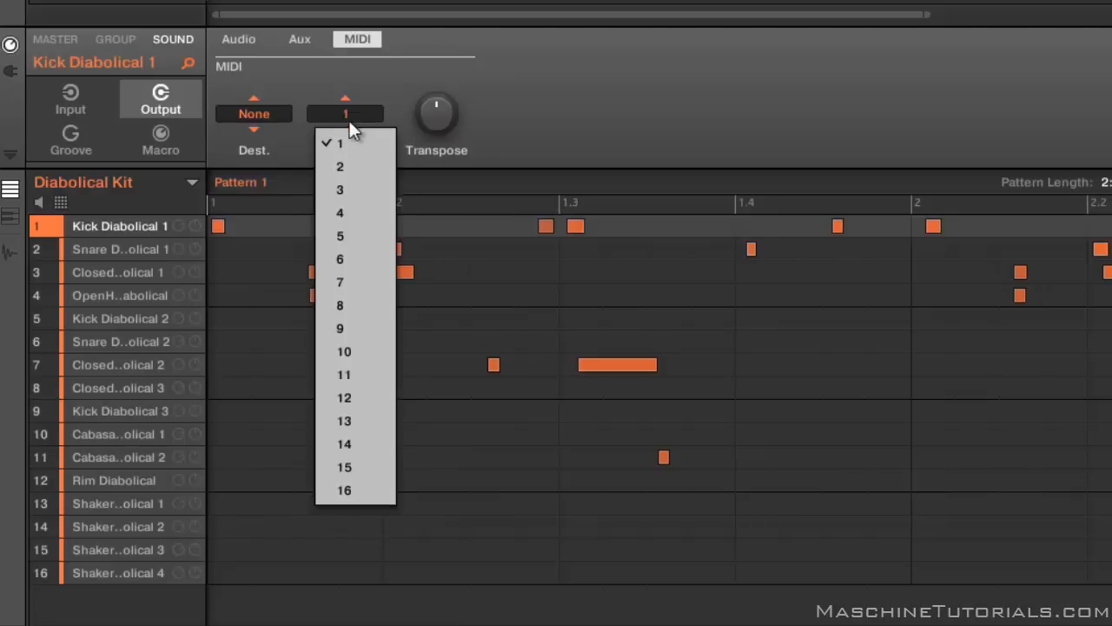
click(341, 143)
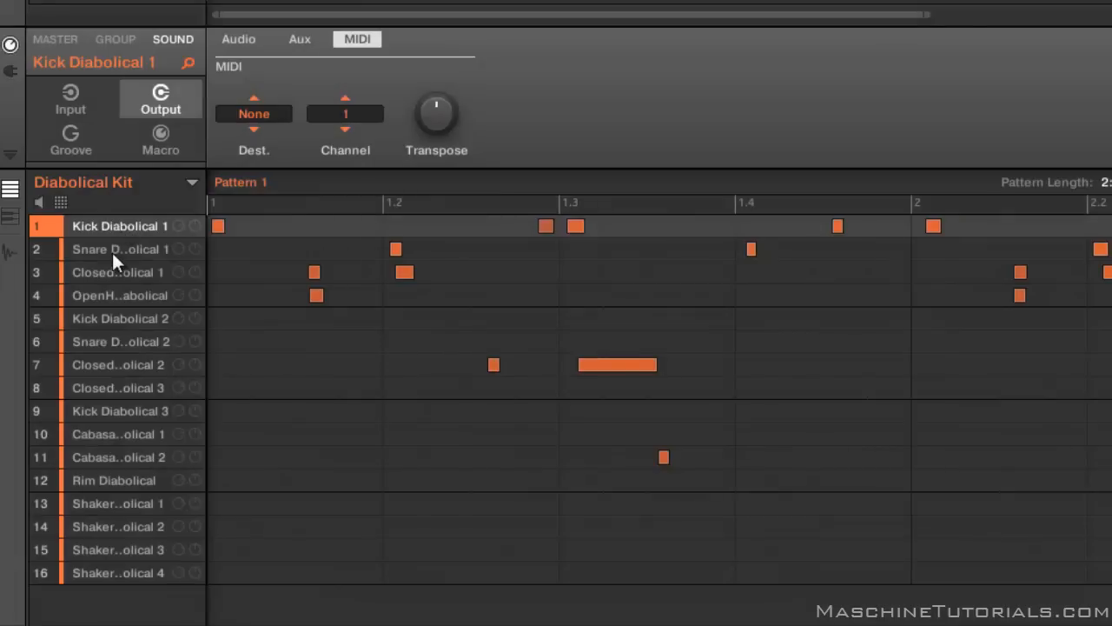
click(113, 480)
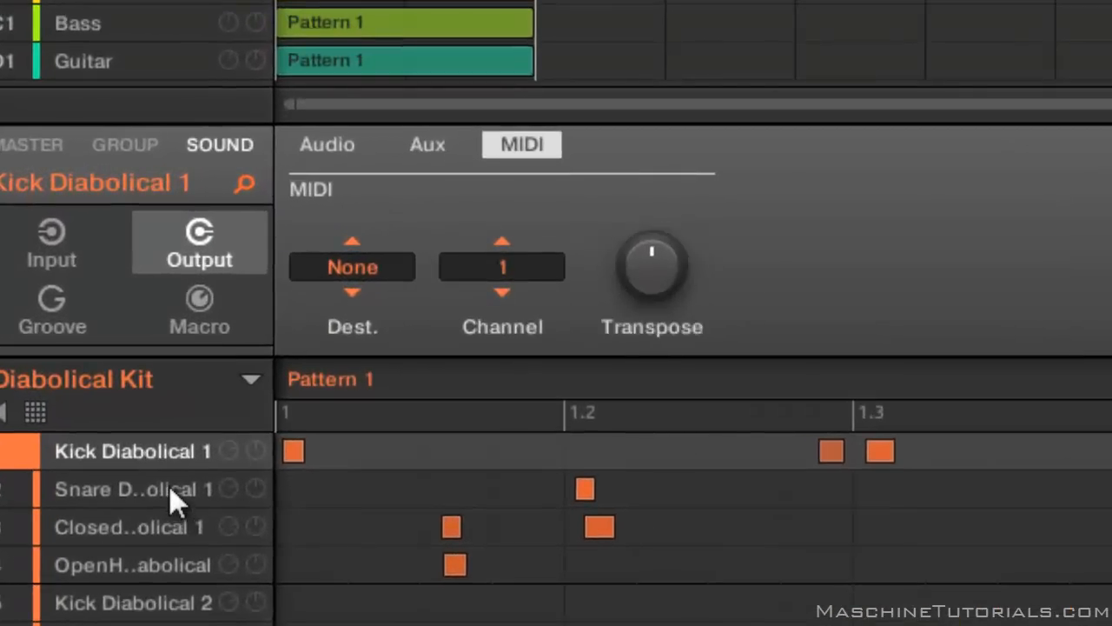
click(131, 488)
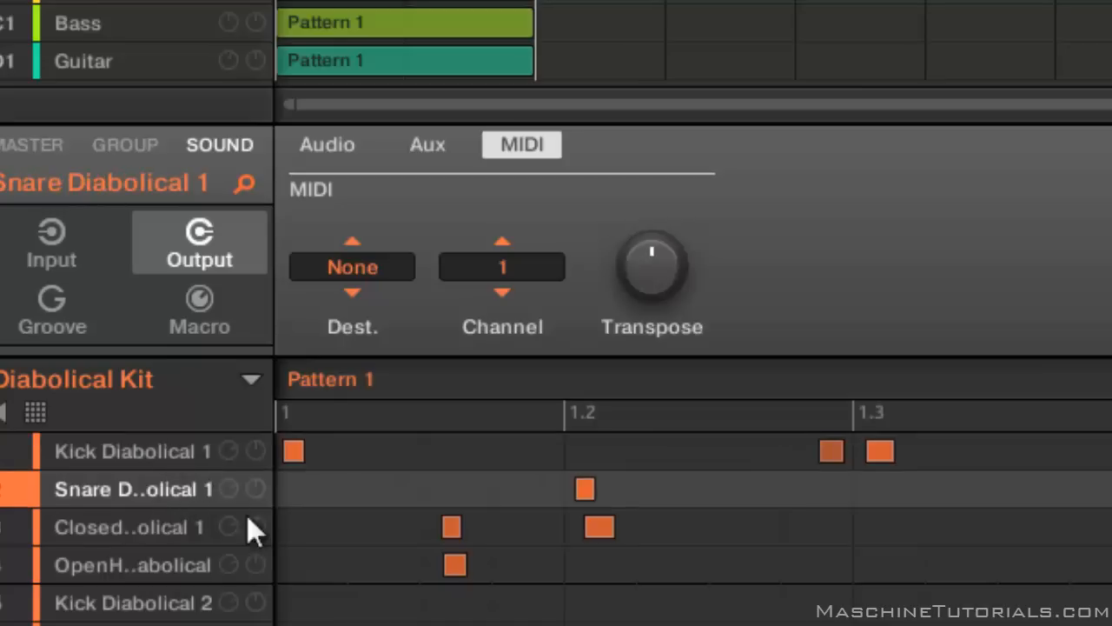
mouse_move(156, 469)
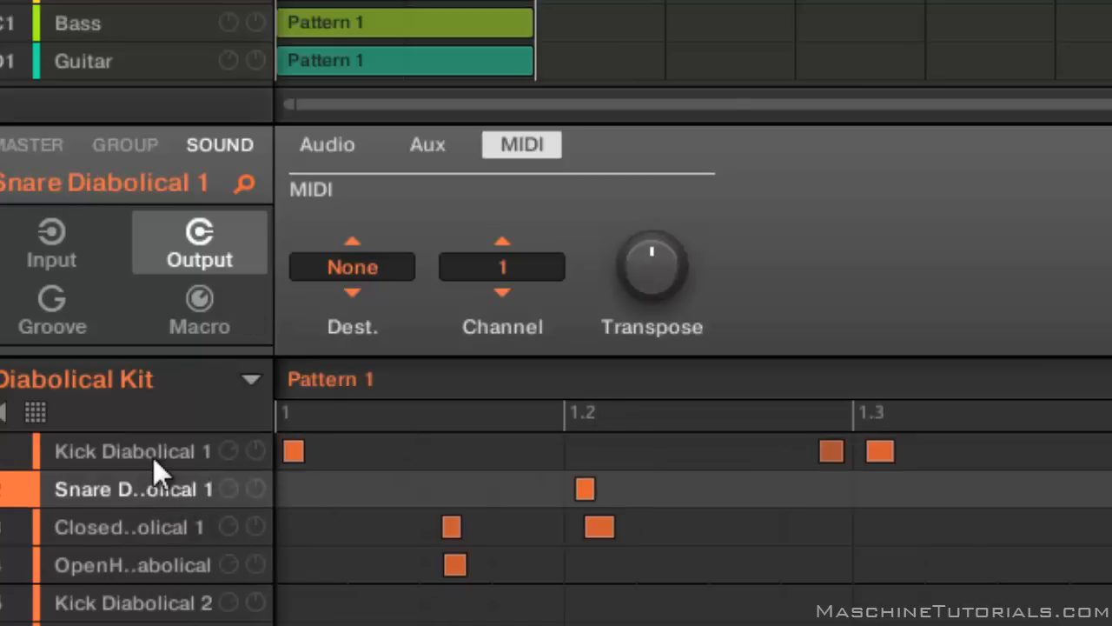
click(132, 450)
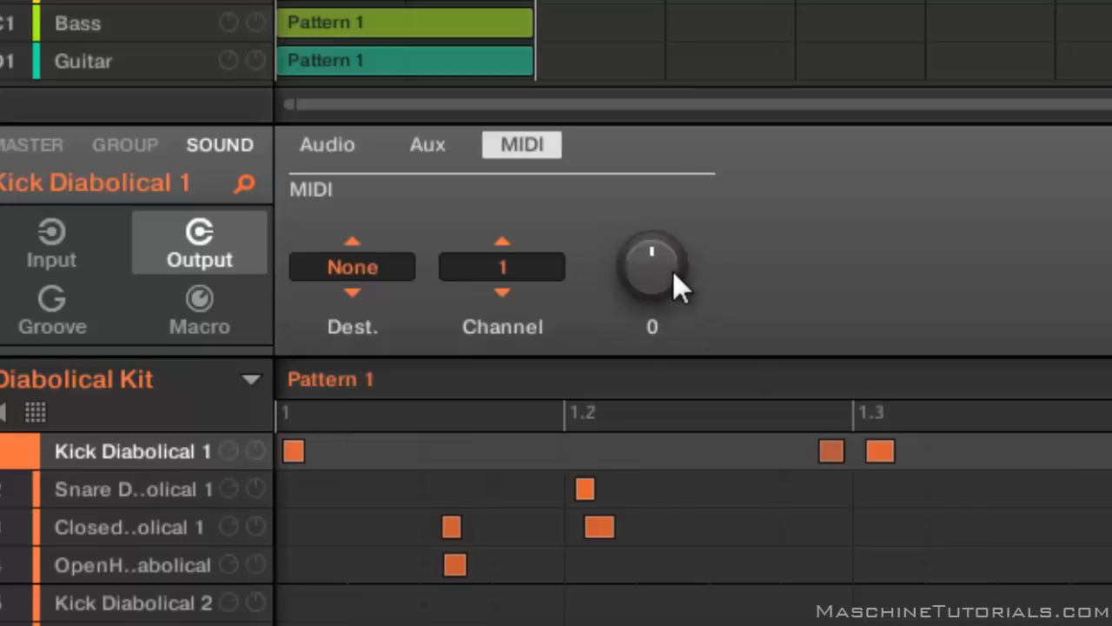
click(132, 488)
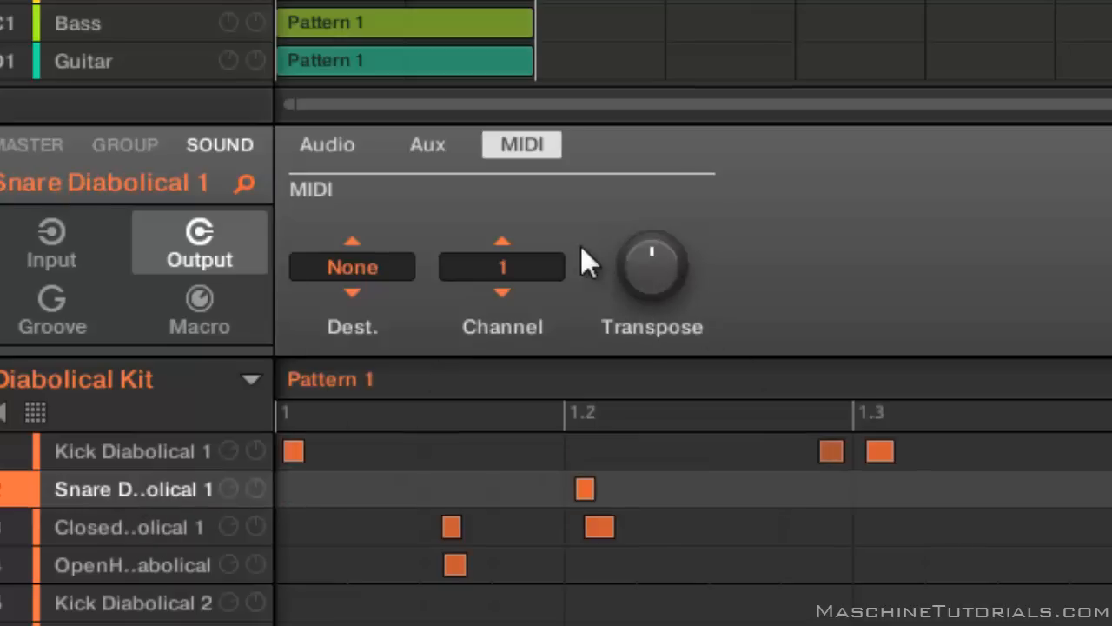
click(652, 275)
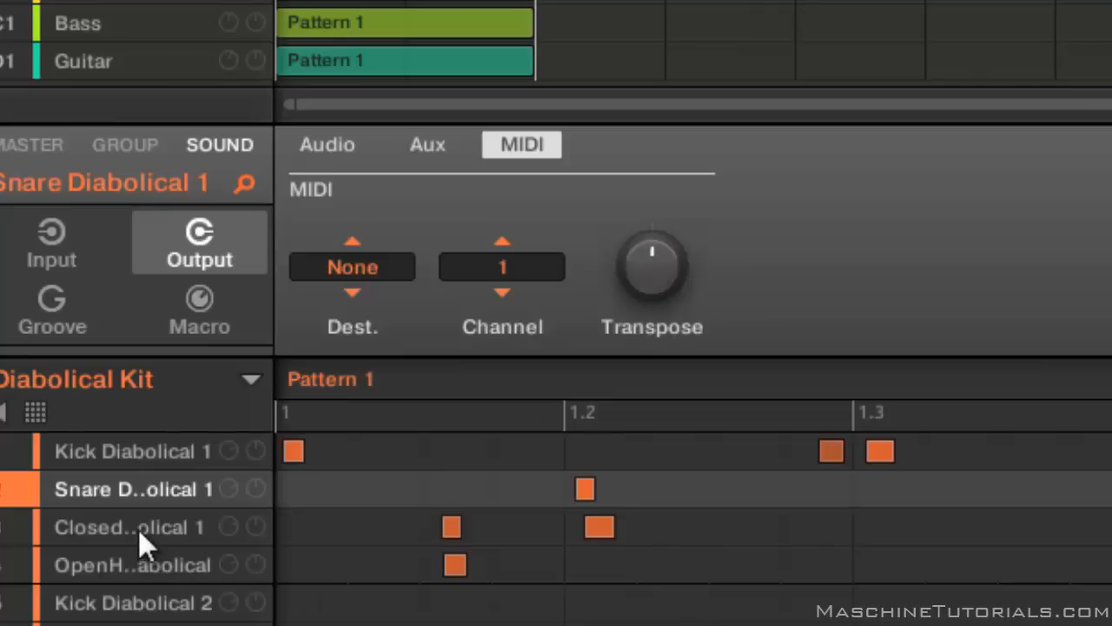
click(129, 527)
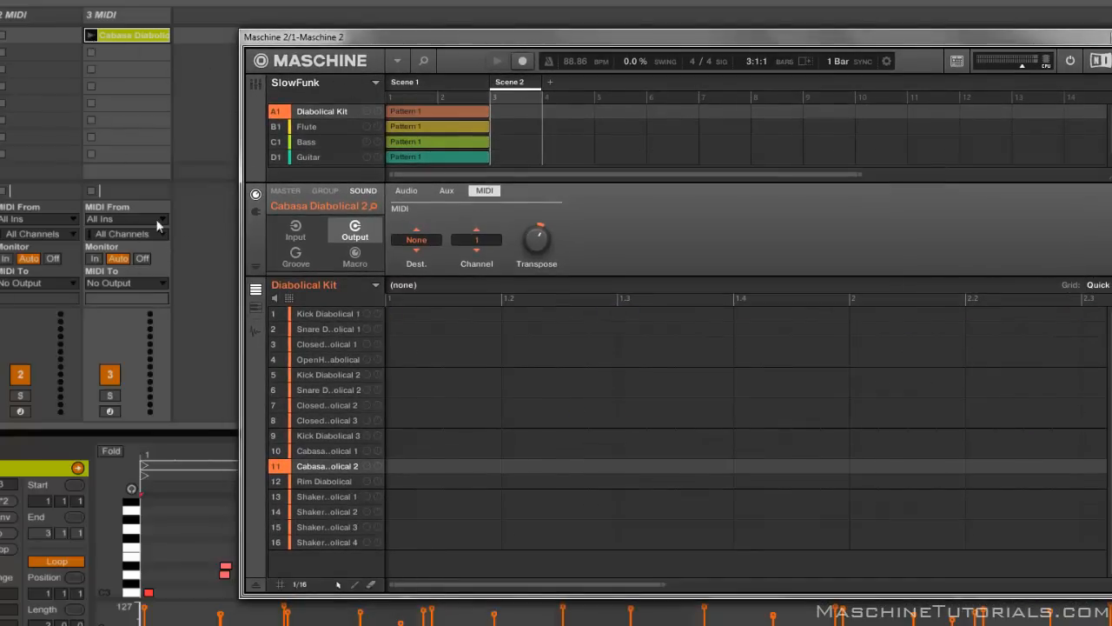
Step: Route the third MIDI track's output to 1-Maschine 2 on a Maschine 2 channel
click(125, 281)
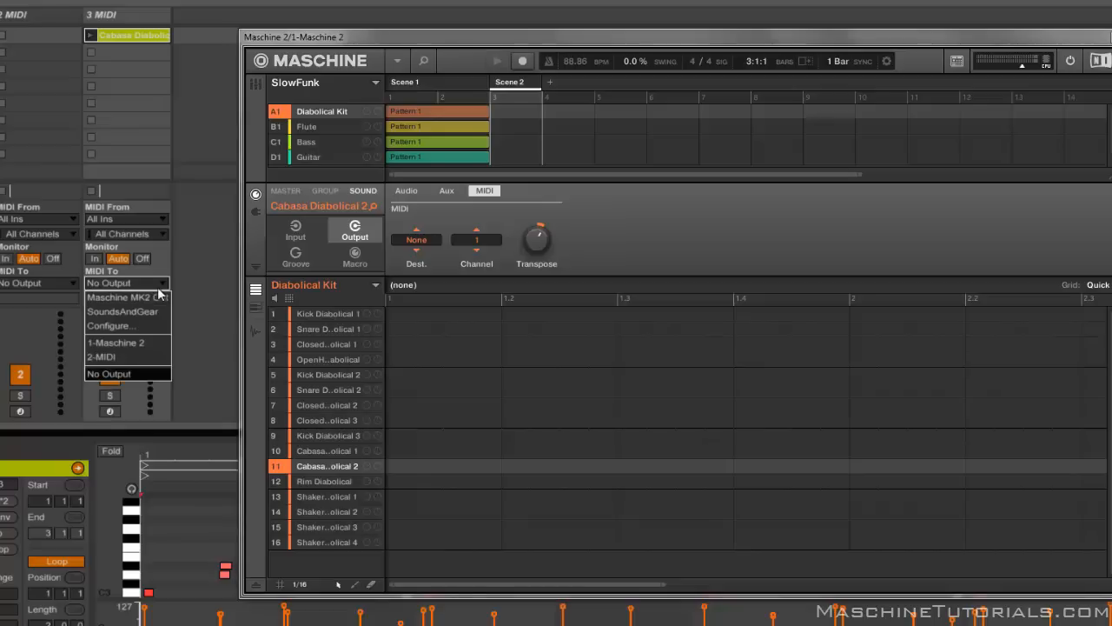
click(115, 341)
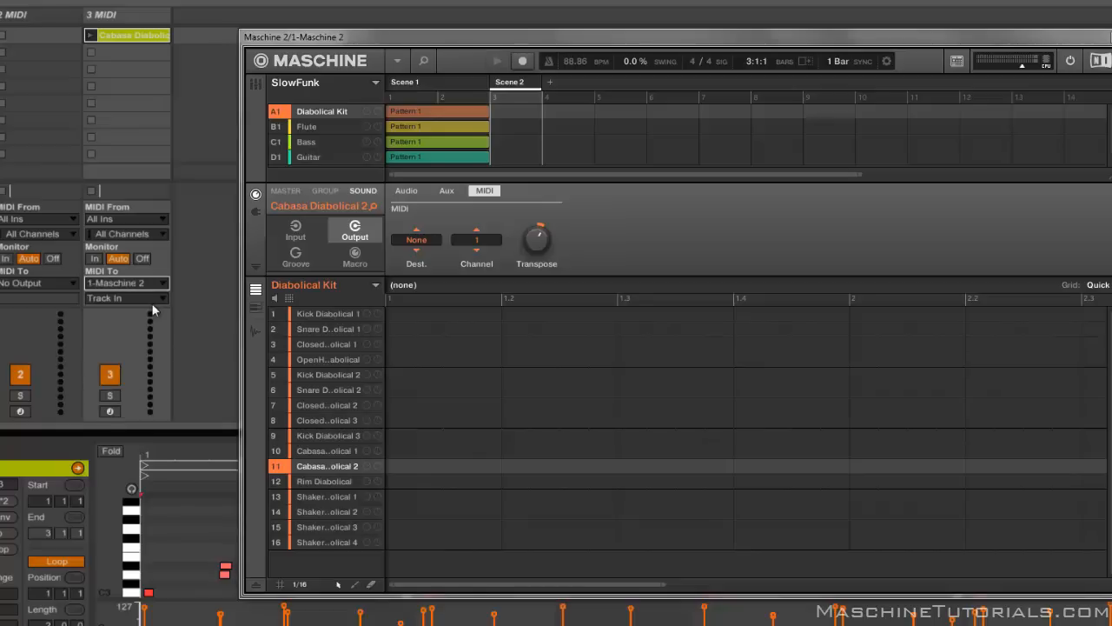
click(125, 297)
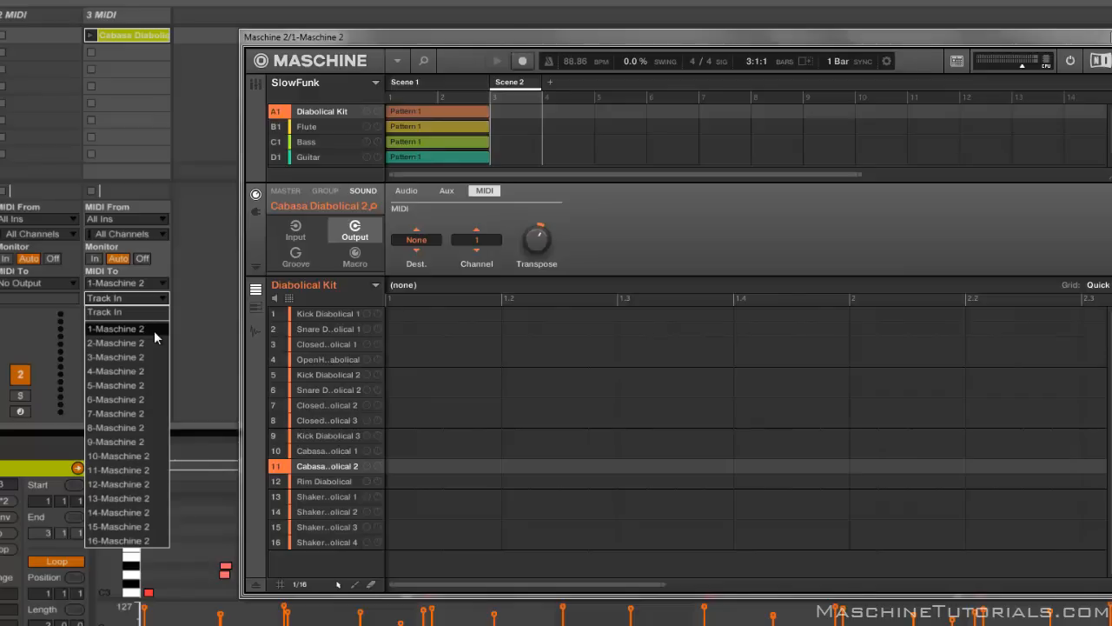
click(115, 327)
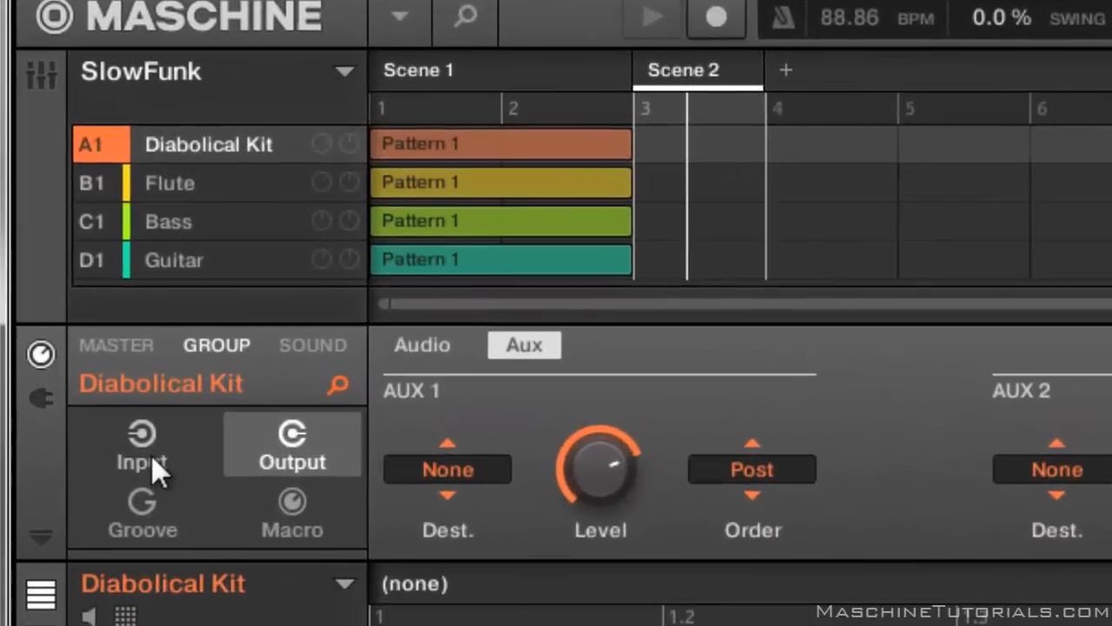
Step: Activate the Diabolical Kit group's MIDI input on channel 1 and raise its root note to F#1
click(142, 445)
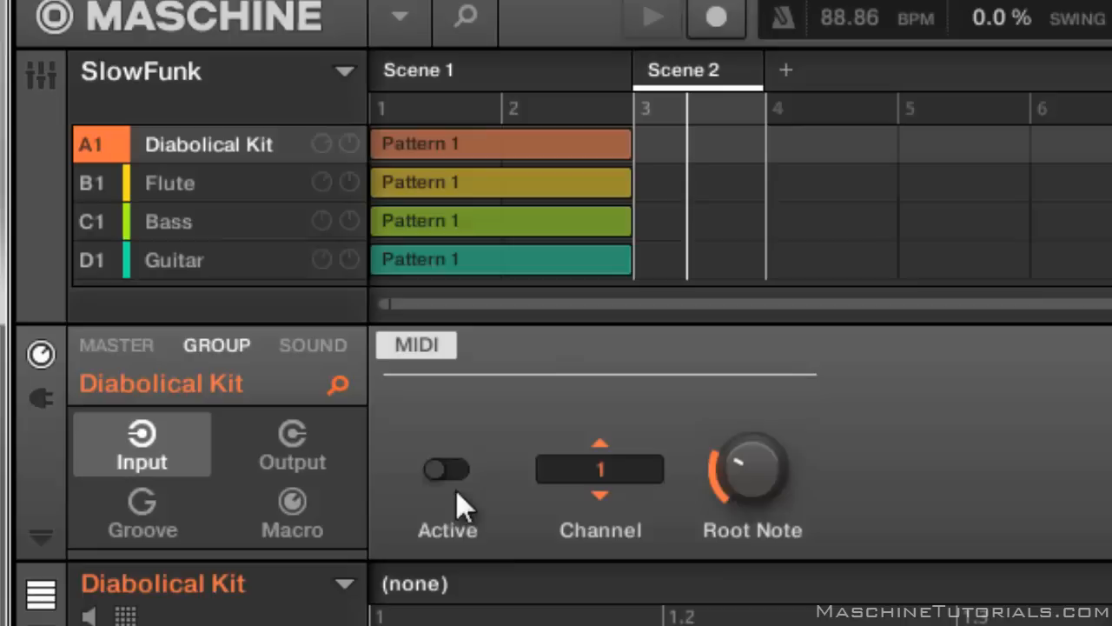
click(445, 470)
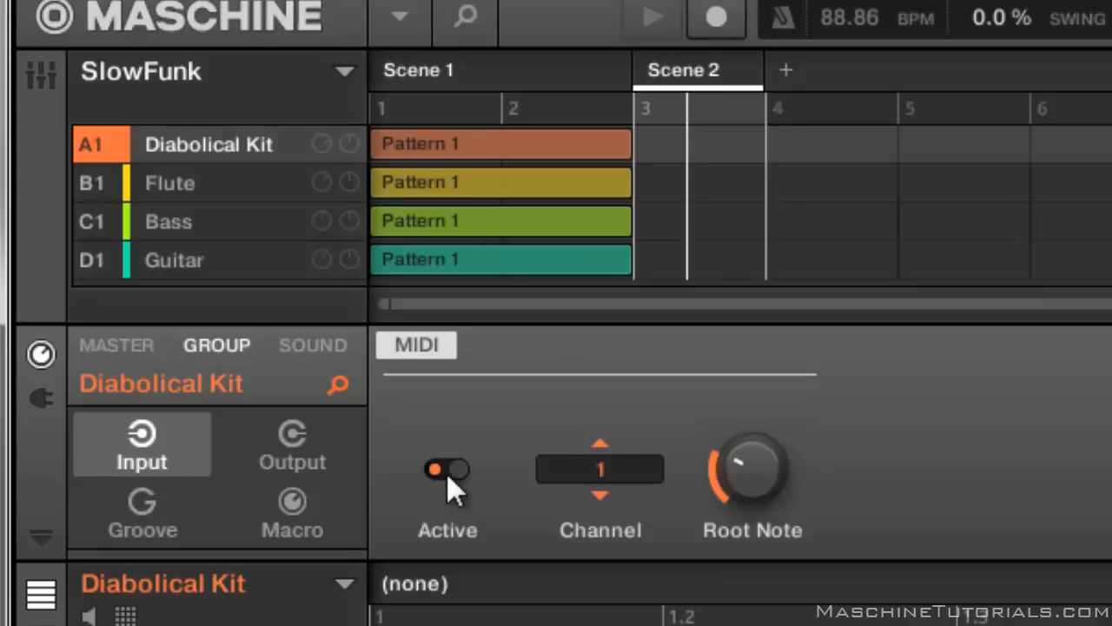
click(446, 469)
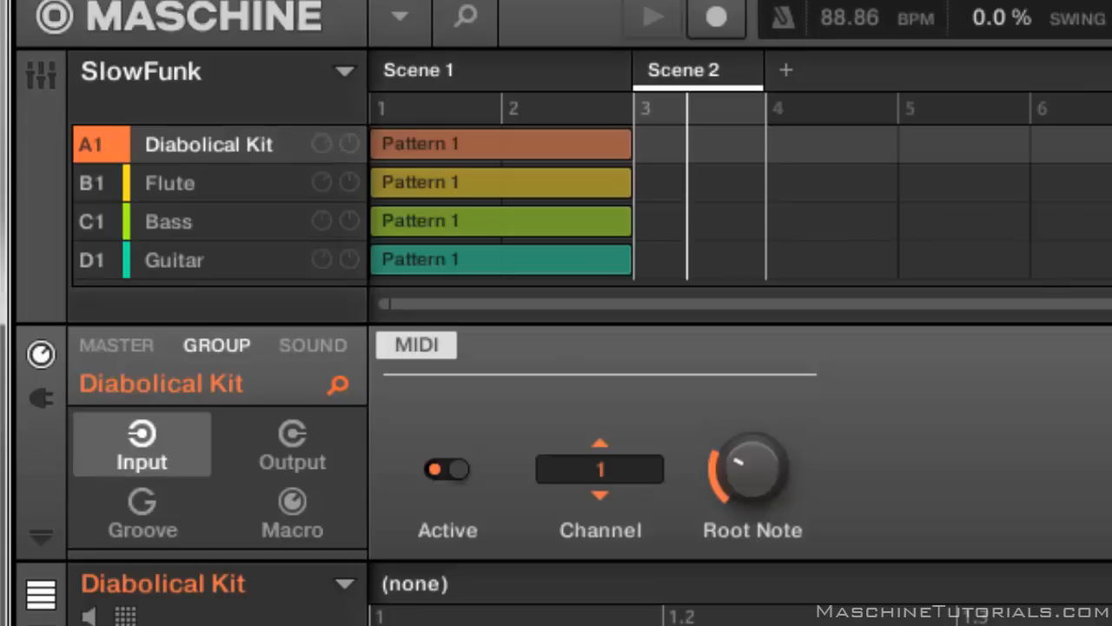
mouse_move(726, 518)
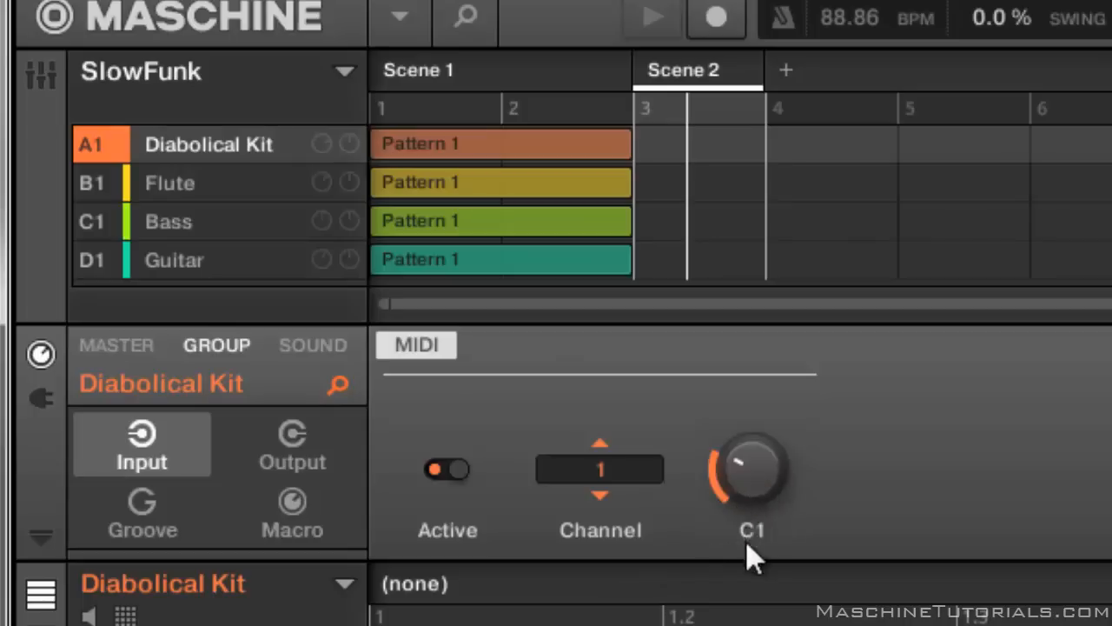
mouse_move(768, 487)
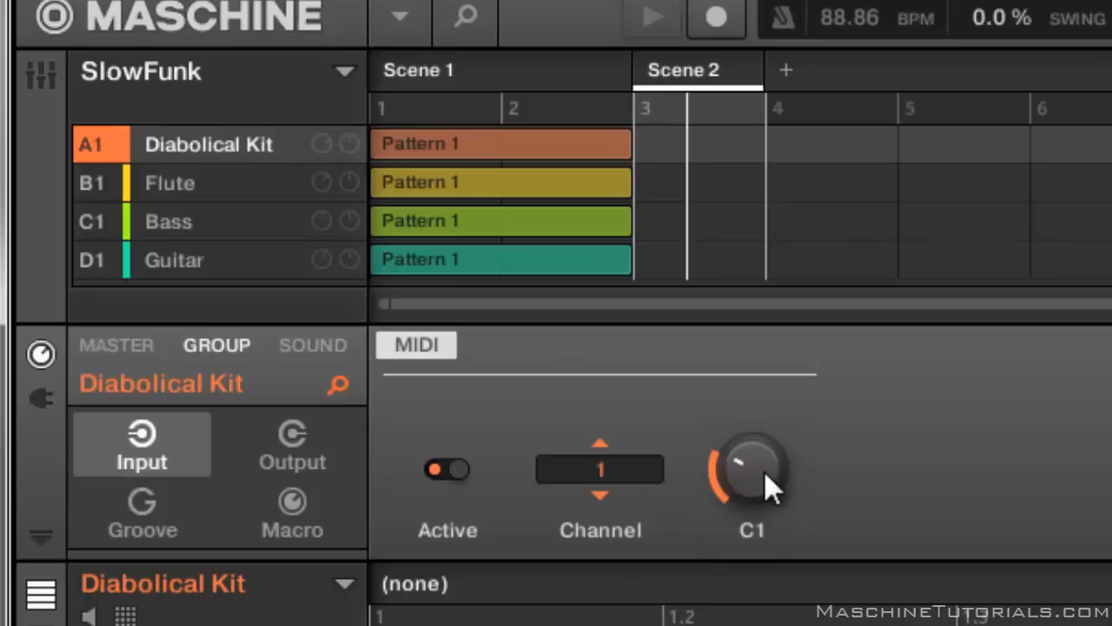
mouse_move(756, 500)
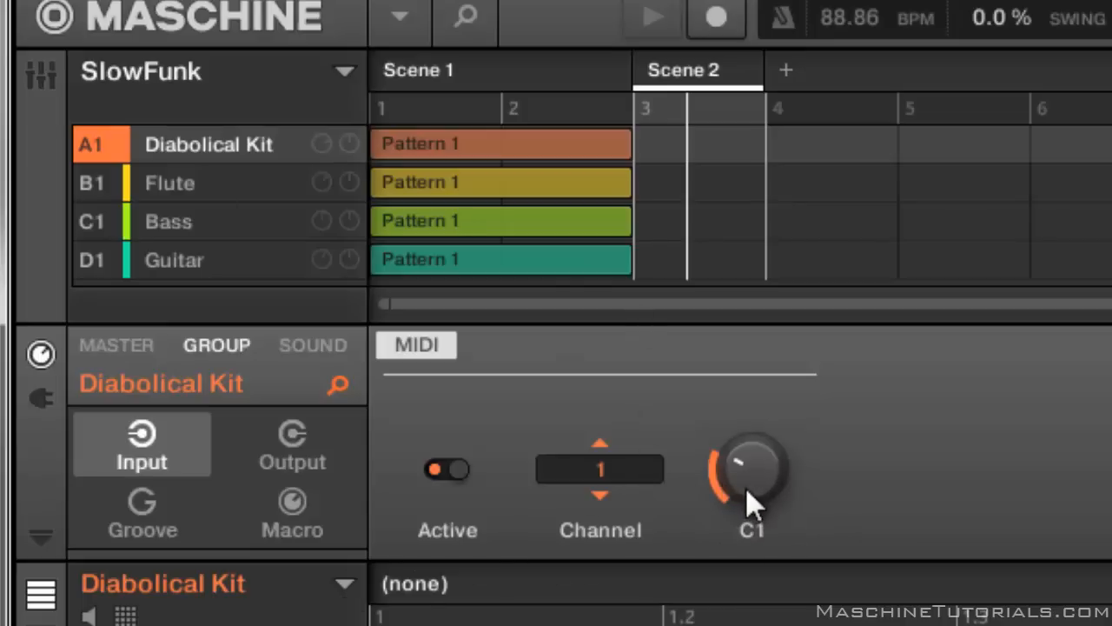
drag(751, 466, 756, 484)
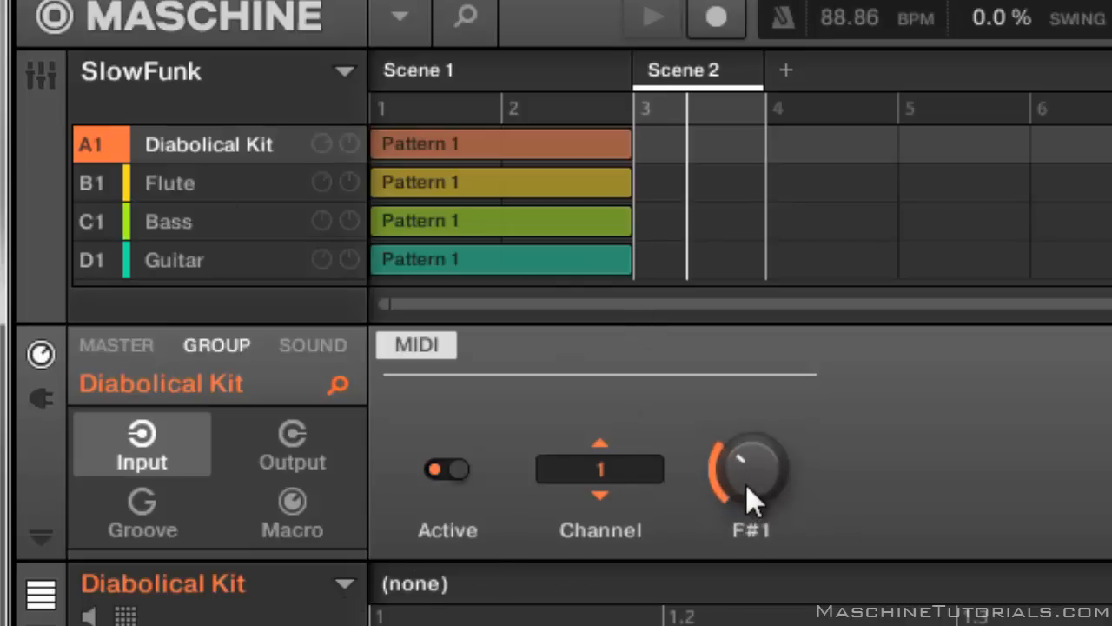
drag(751, 486, 751, 452)
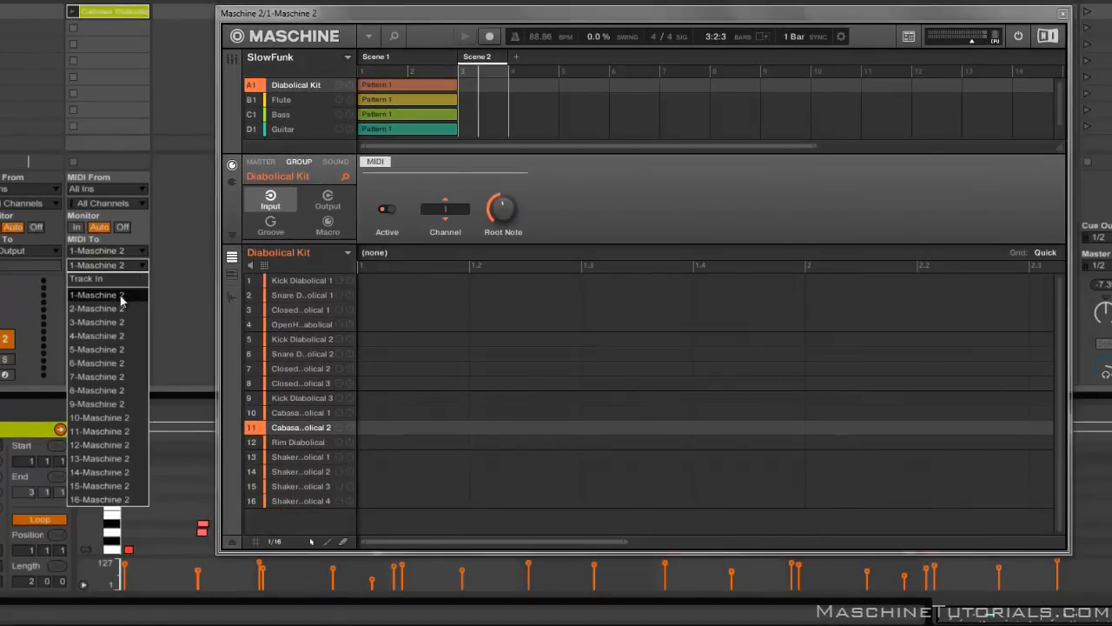
Step: Send the track to Maschine 2 channel 1 and switch Maschine's view to Small
click(98, 294)
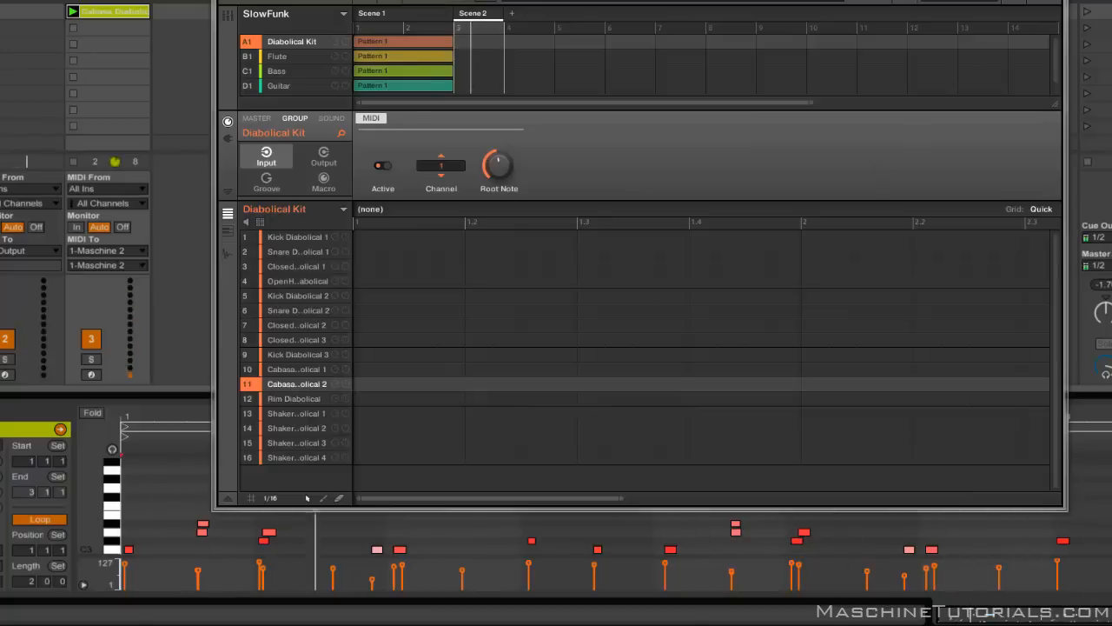
click(372, 14)
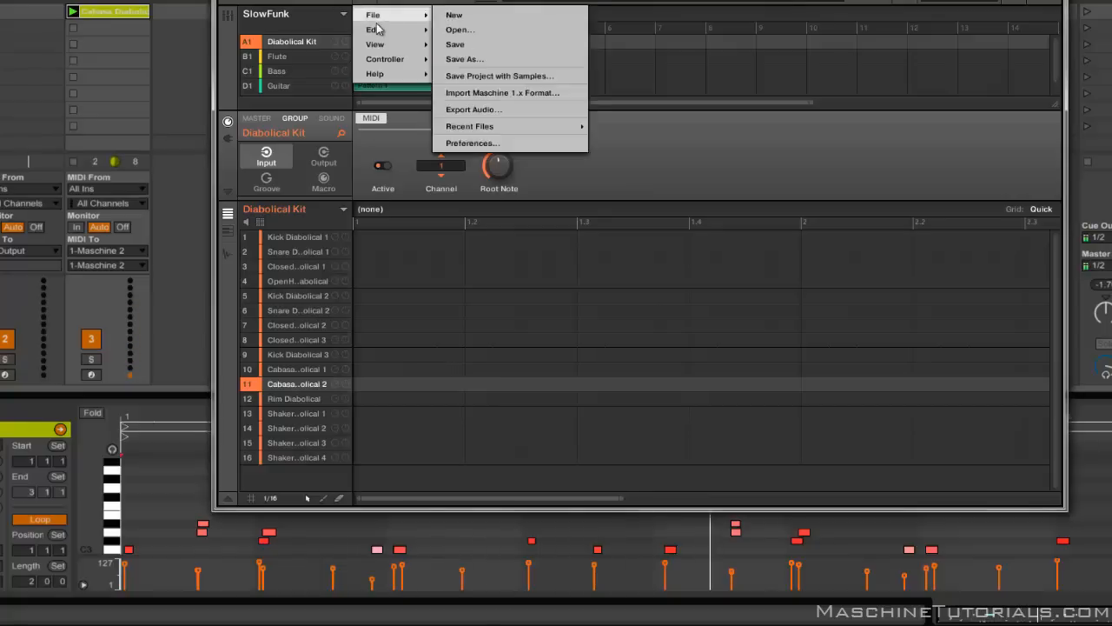
click(375, 43)
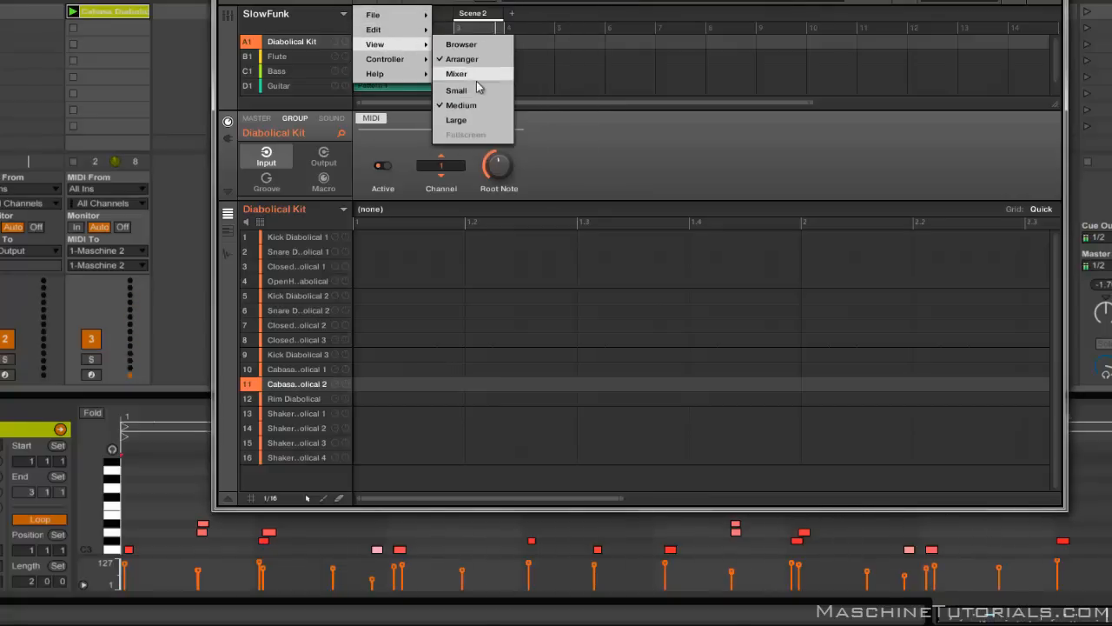
click(460, 104)
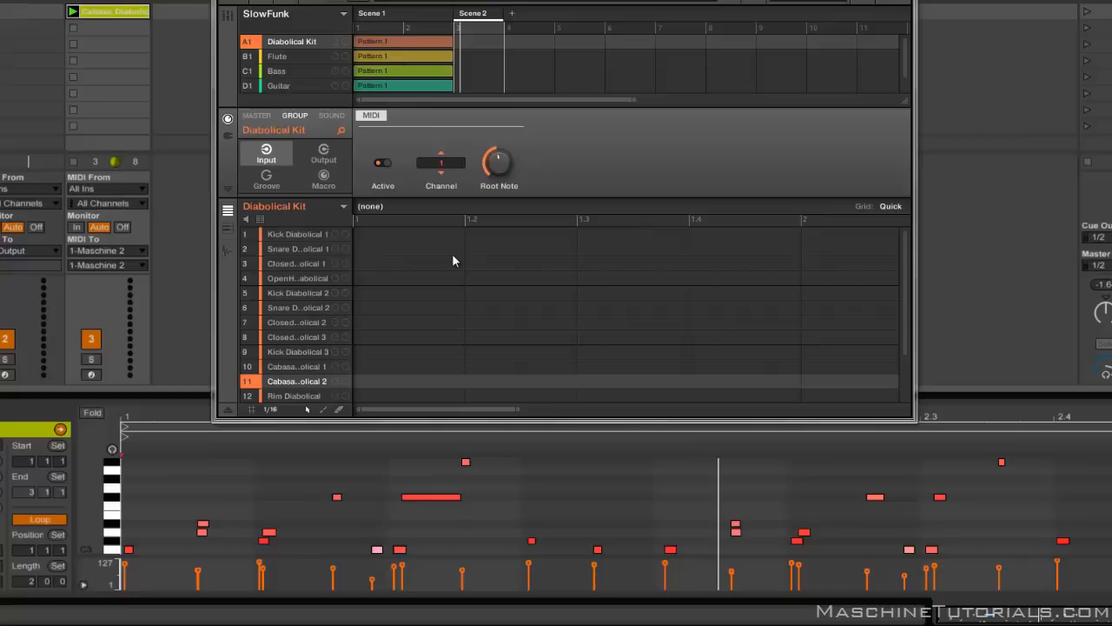
mouse_move(292, 62)
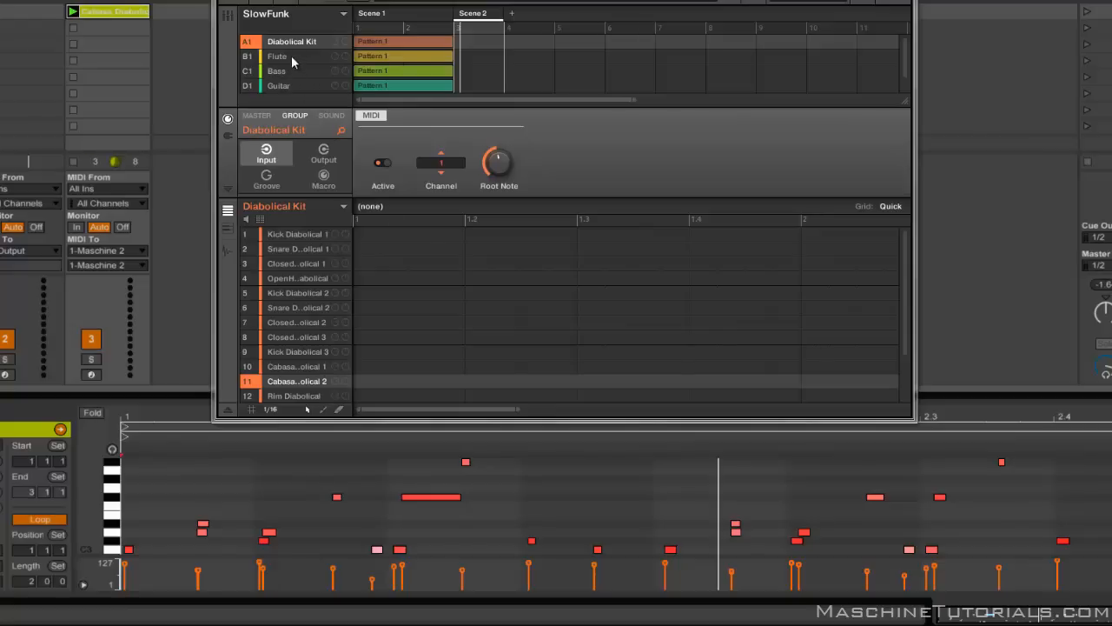
Step: Activate MIDI input for the Flute group's Passion Flute sound on channel 2
click(277, 55)
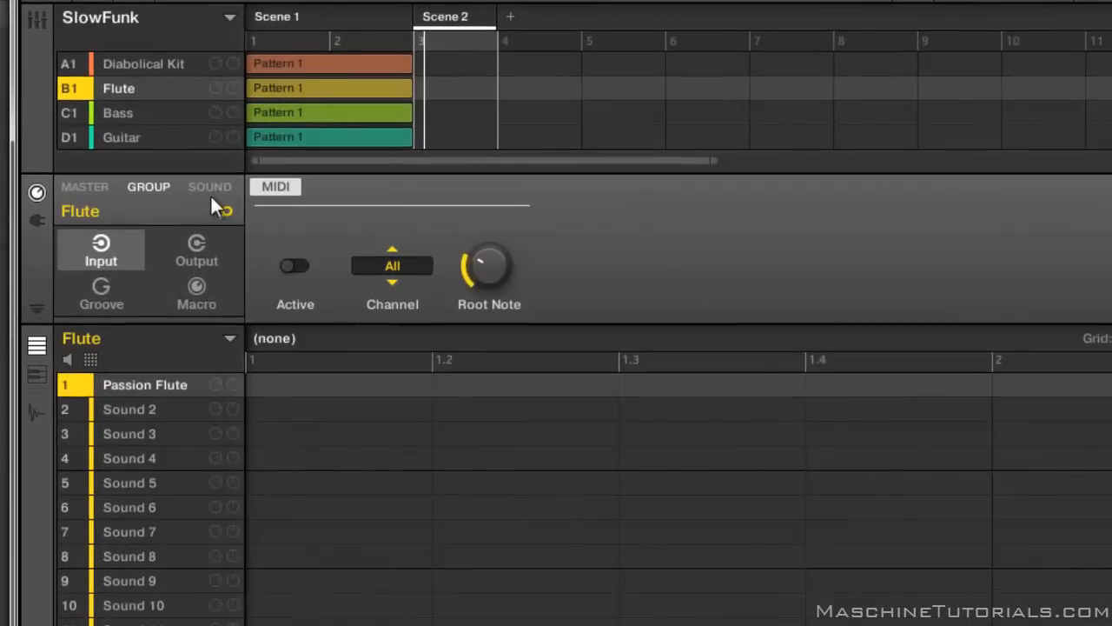
click(209, 186)
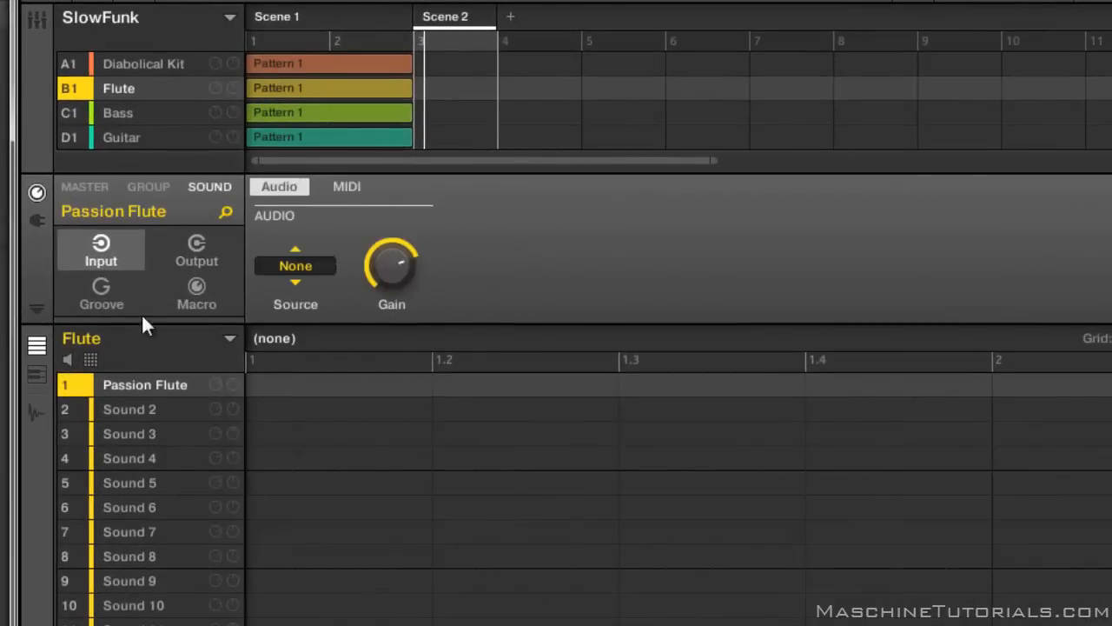
mouse_move(441, 350)
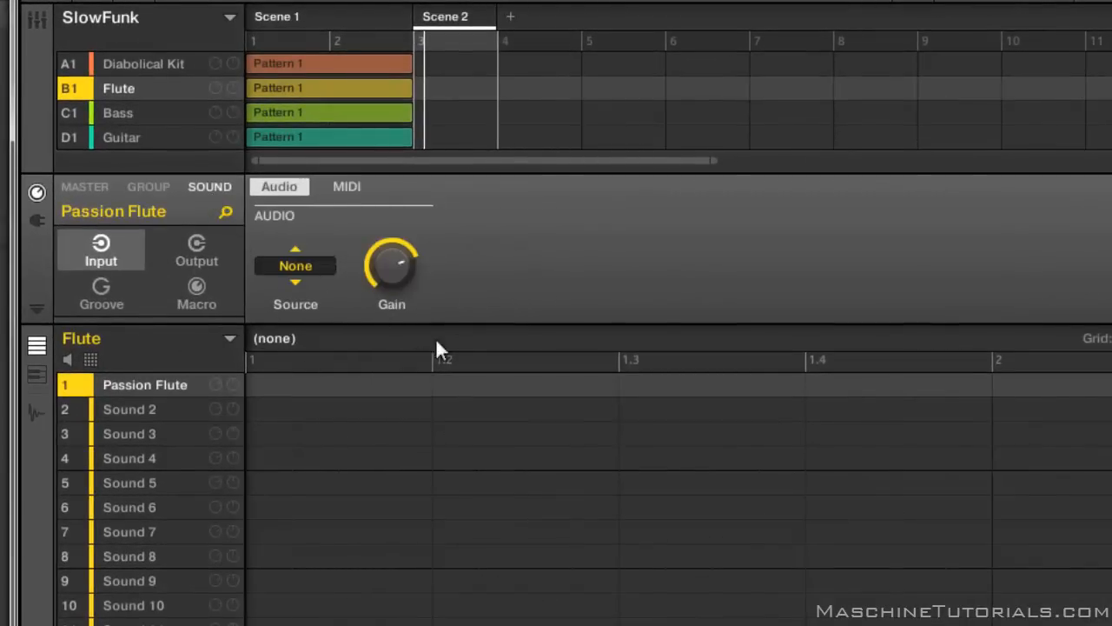
click(346, 186)
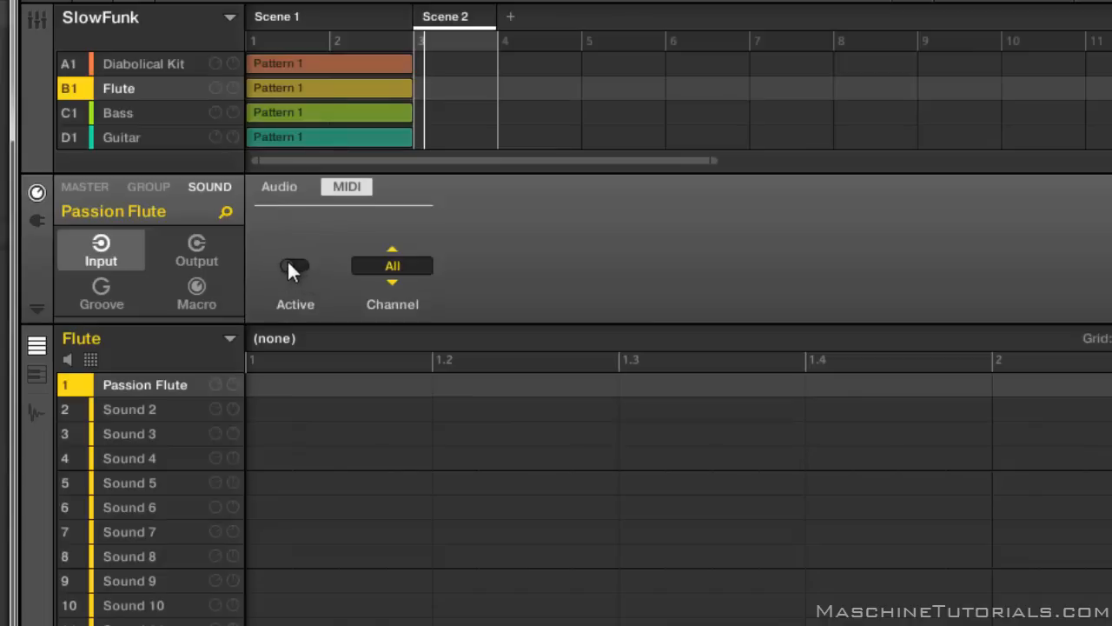
click(393, 264)
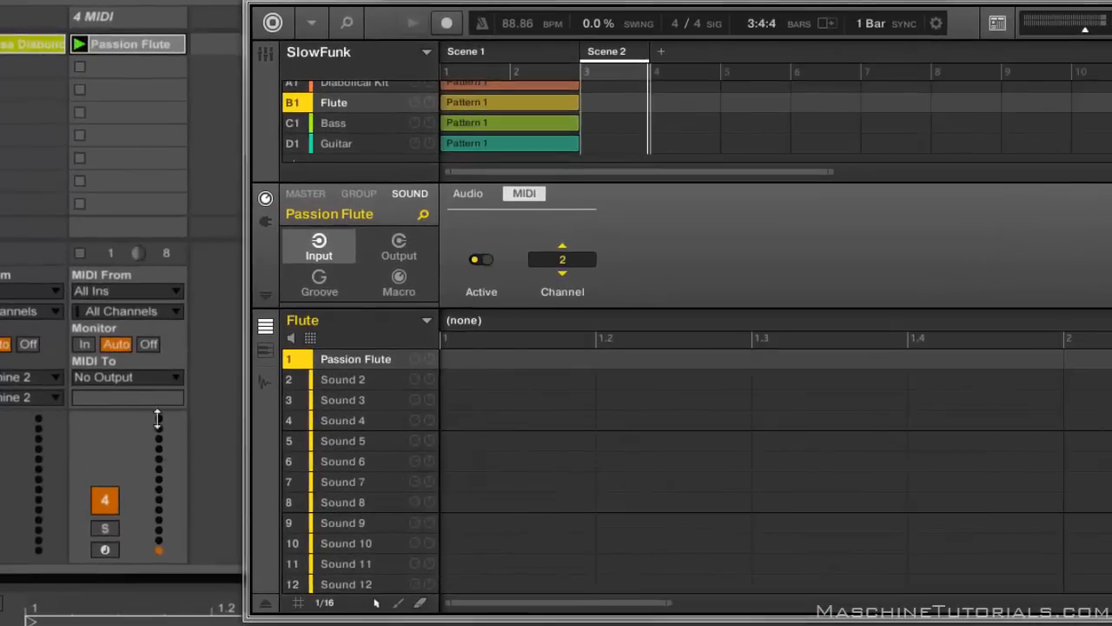
Step: Route the Passion Flute Ableton track's MIDI to Maschine 2 and its matching input
click(127, 375)
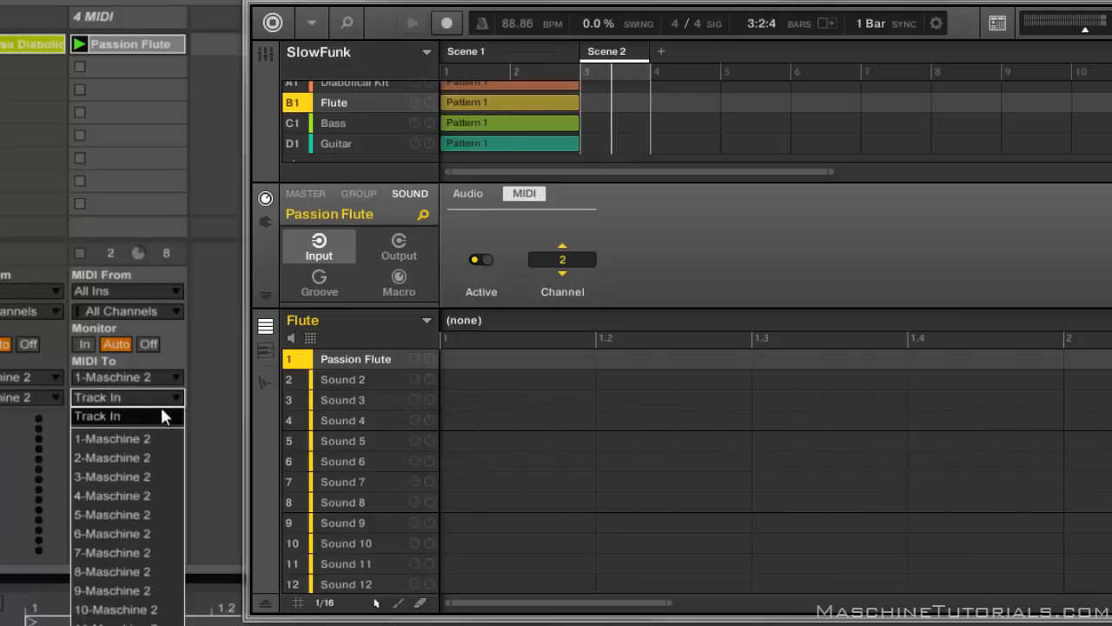
click(111, 457)
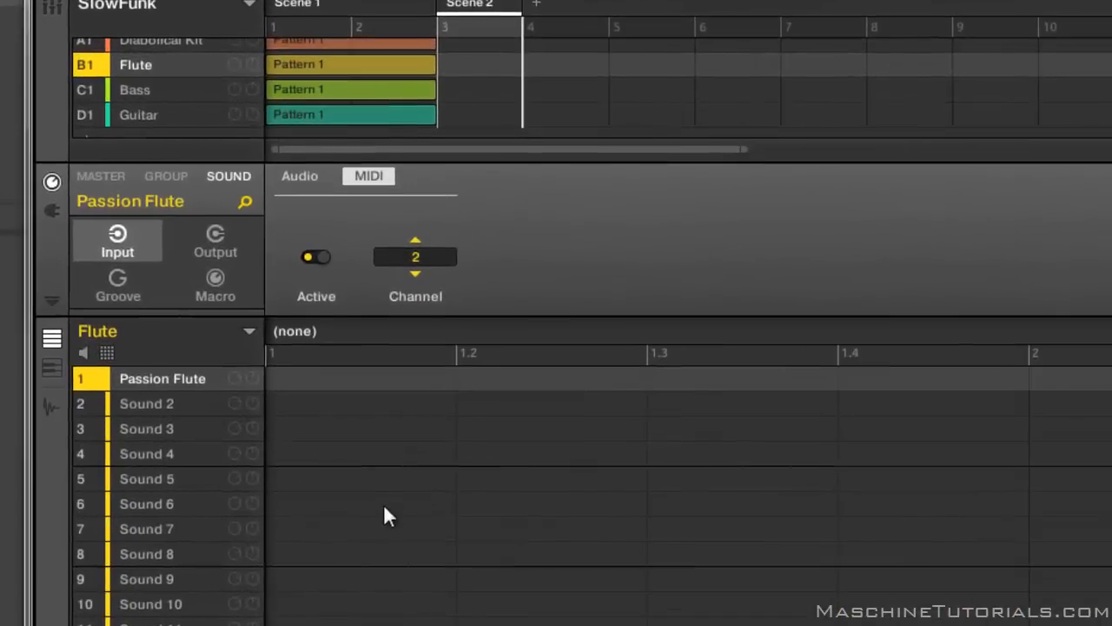
mouse_move(445, 546)
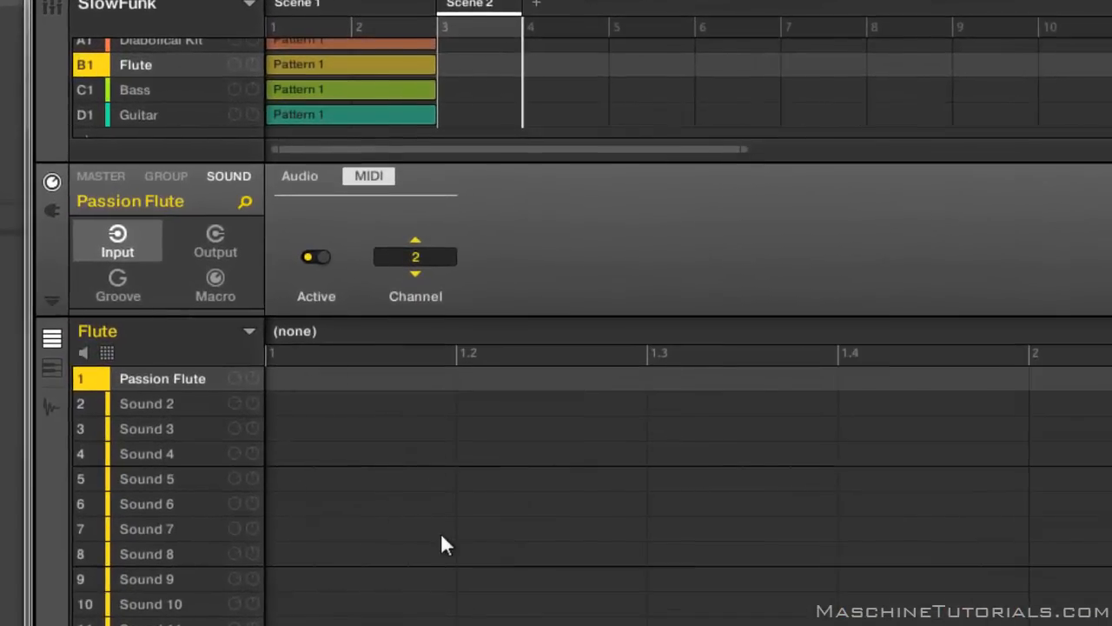
mouse_move(212, 393)
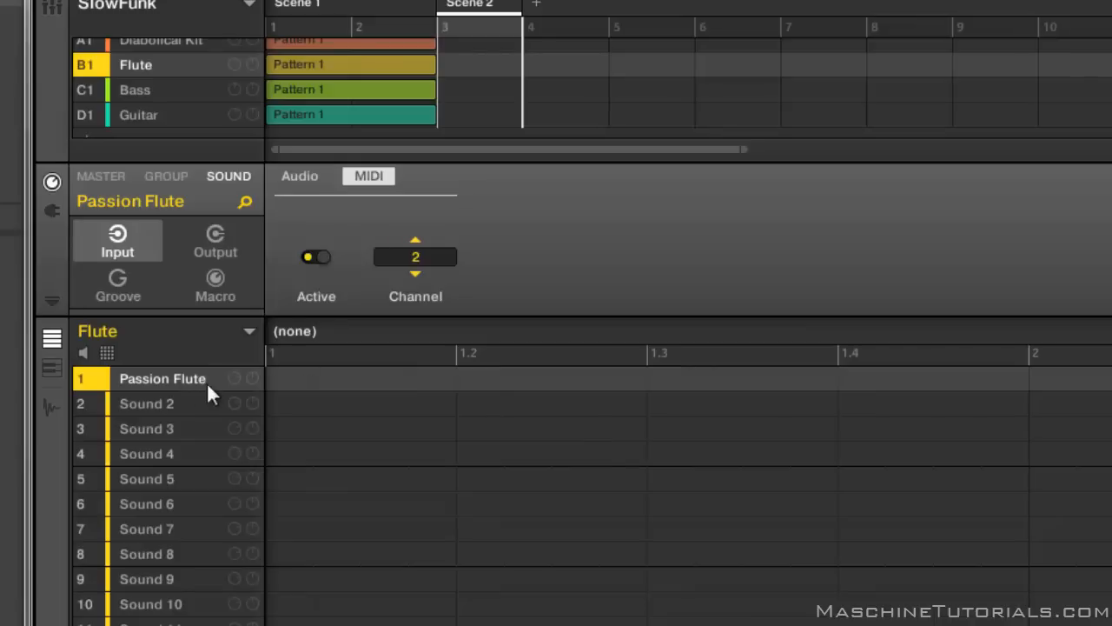
mouse_move(165, 391)
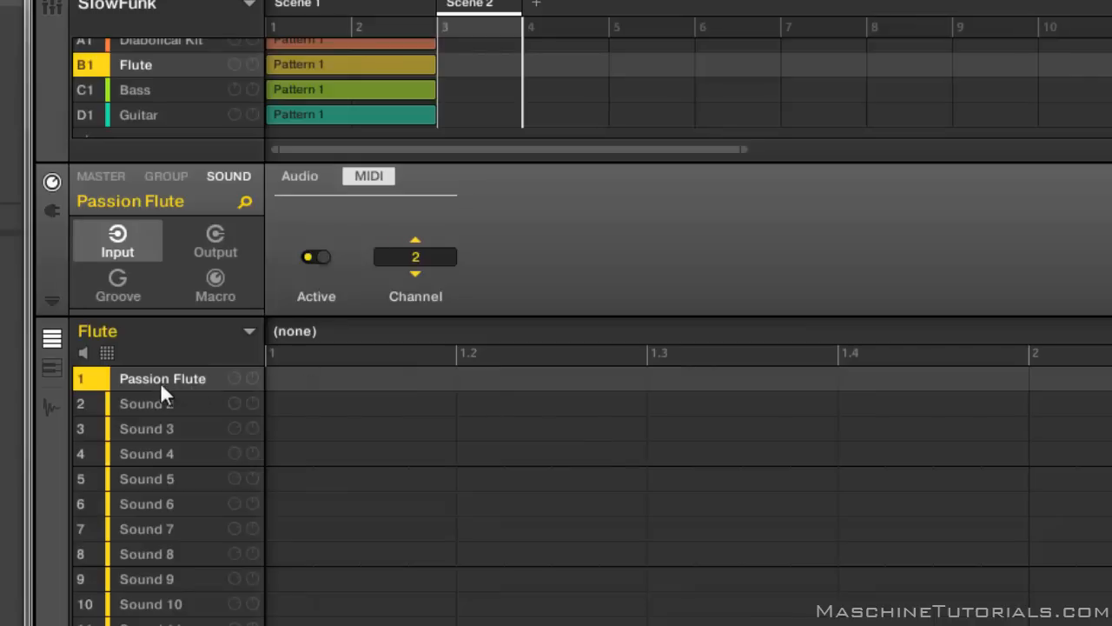
mouse_move(198, 51)
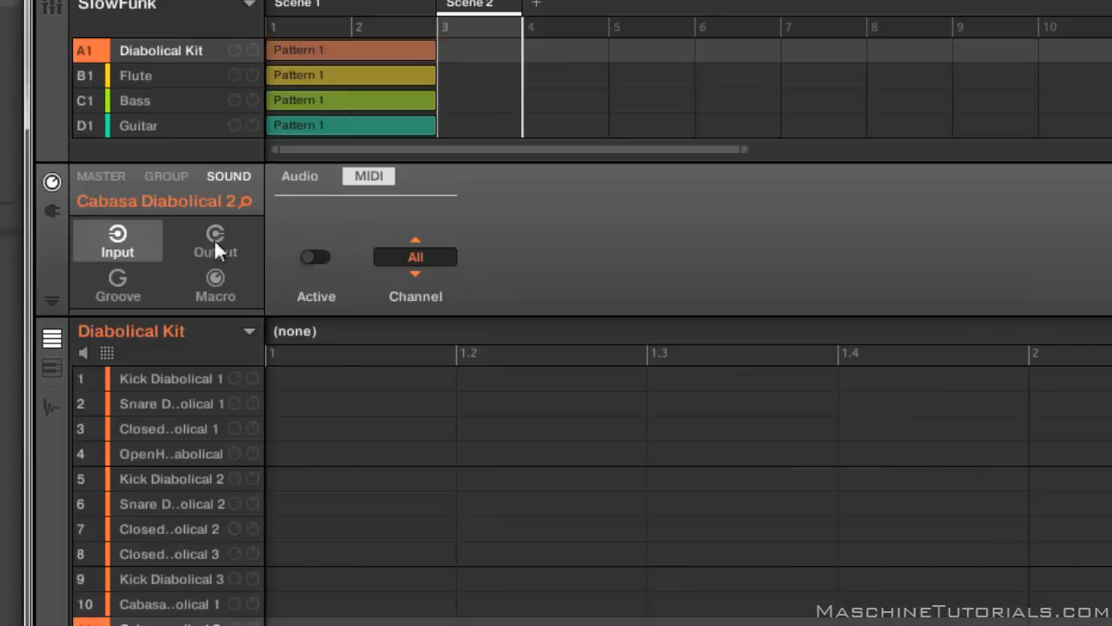
mouse_move(337, 236)
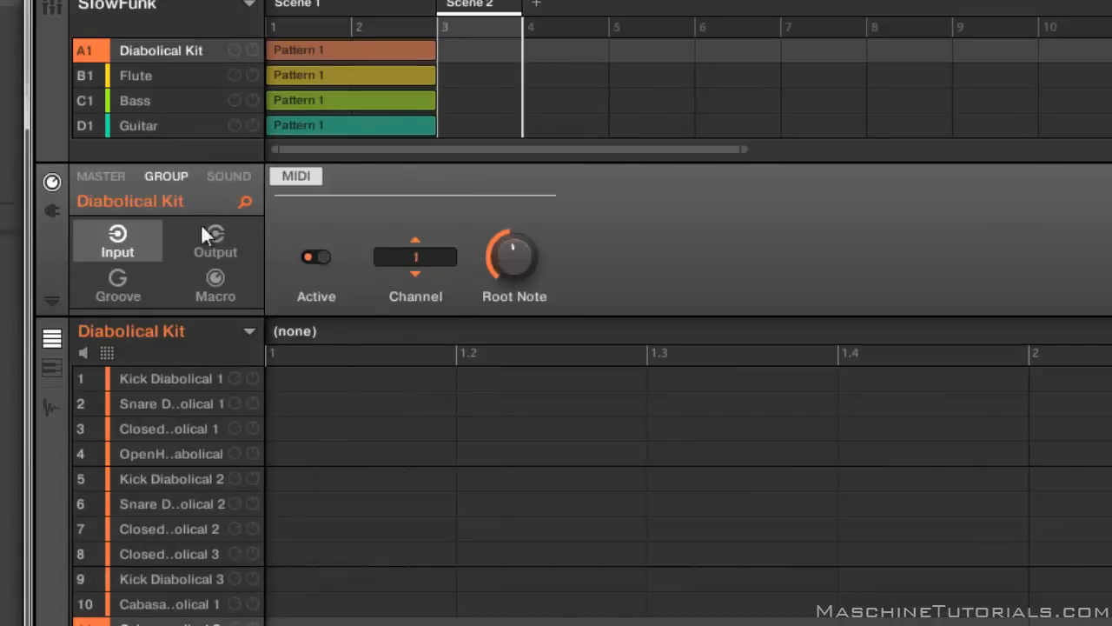
mouse_move(494, 261)
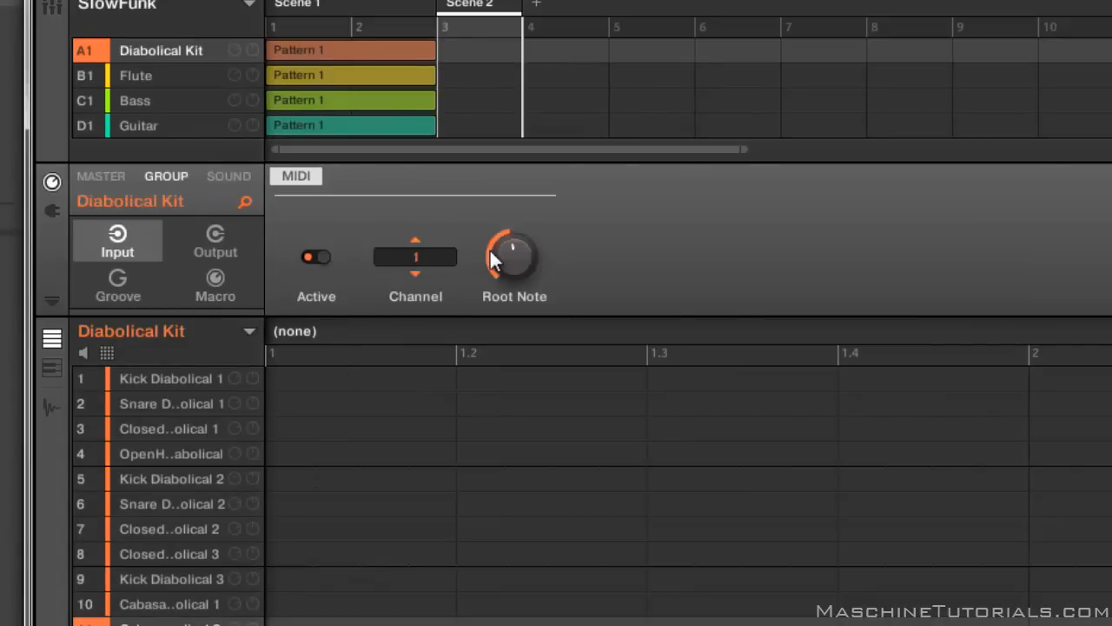
mouse_move(365, 237)
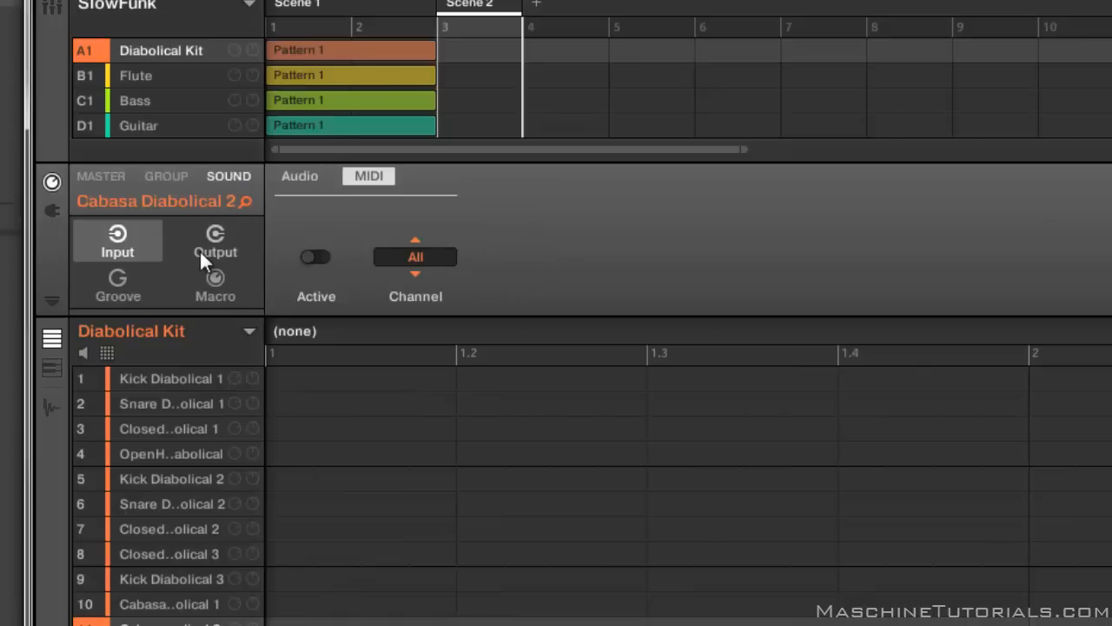
Step: Review MIDI output settings for the snare, kick, third and eighth Diabolical Kit sounds
click(215, 239)
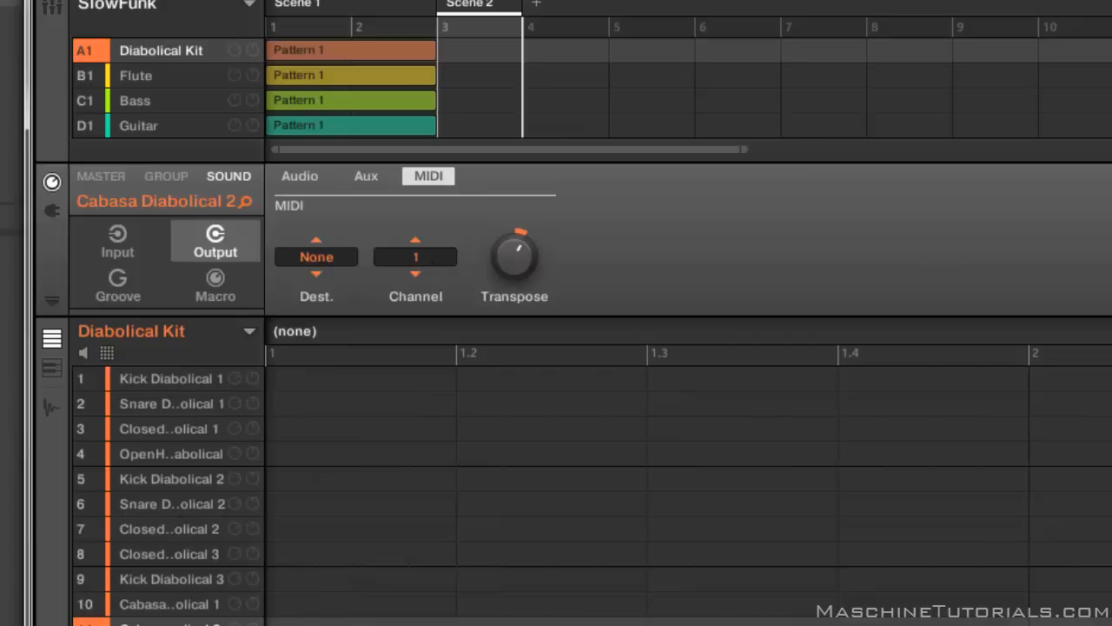
mouse_move(438, 311)
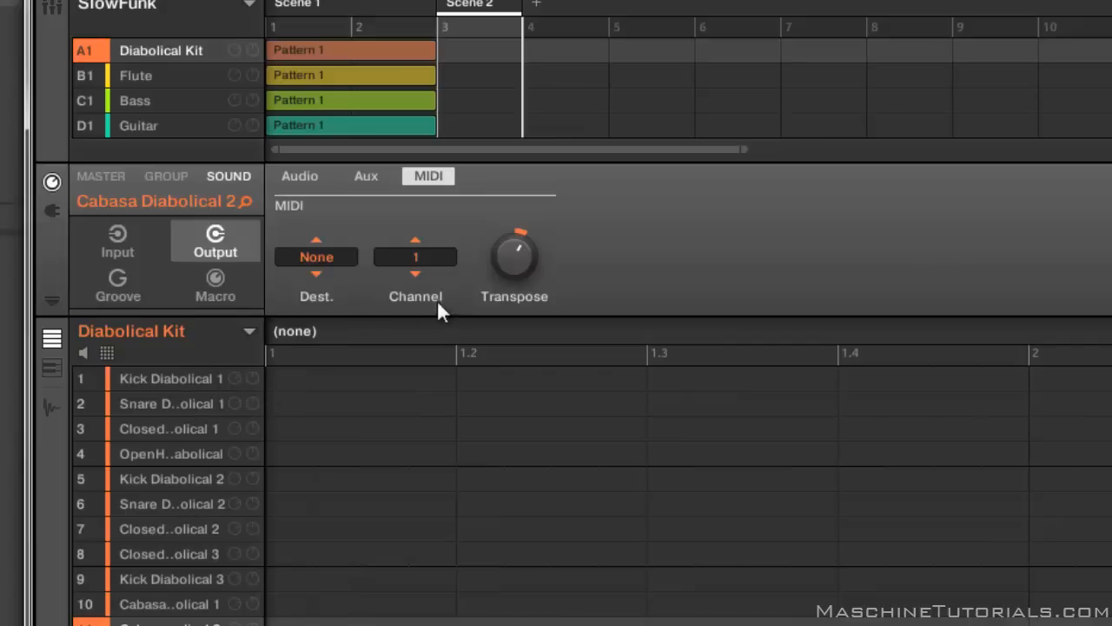
mouse_move(268, 369)
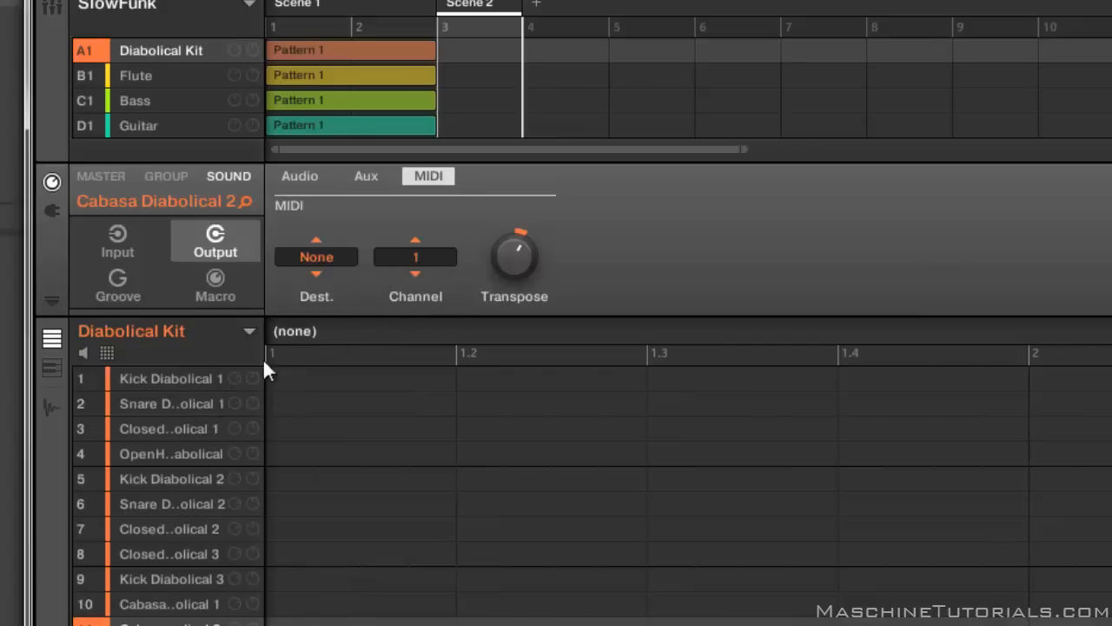
mouse_move(239, 452)
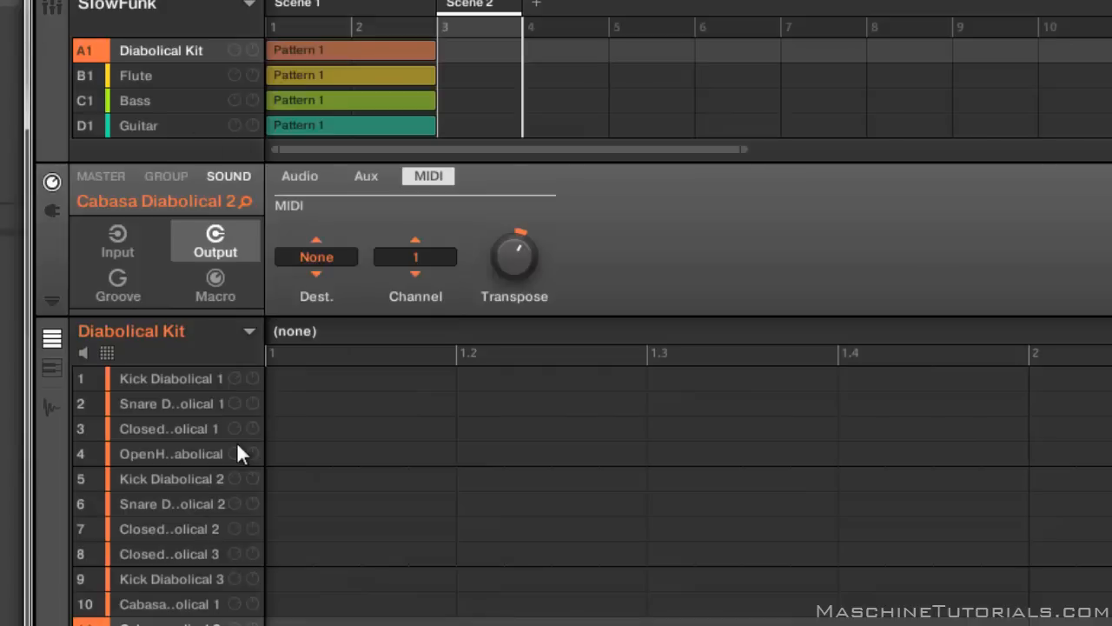
mouse_move(758, 431)
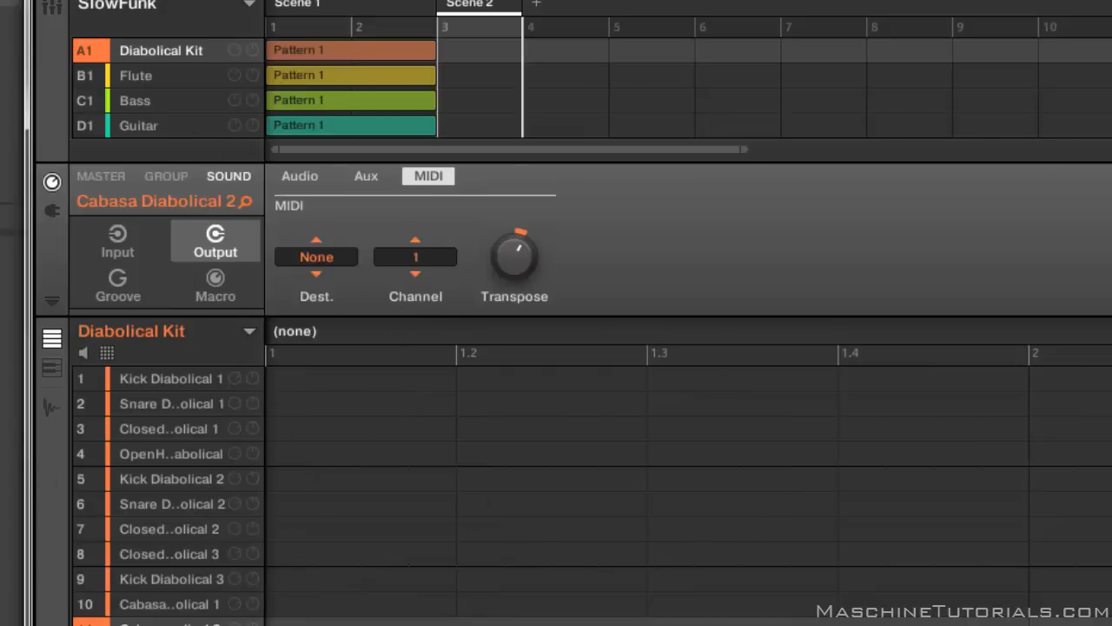
mouse_move(485, 304)
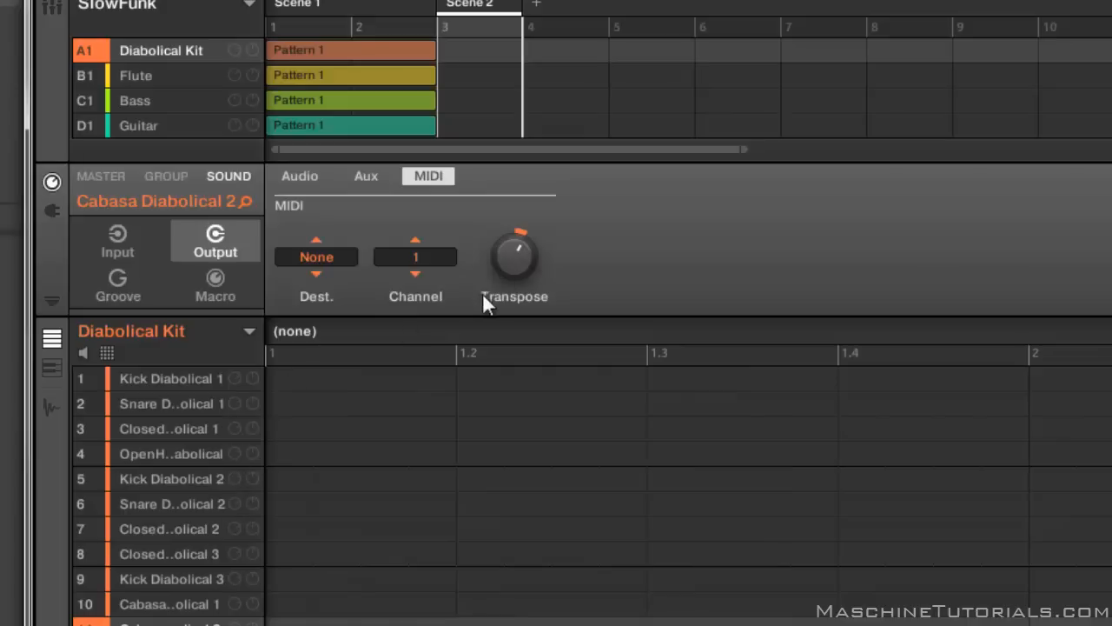
mouse_move(189, 396)
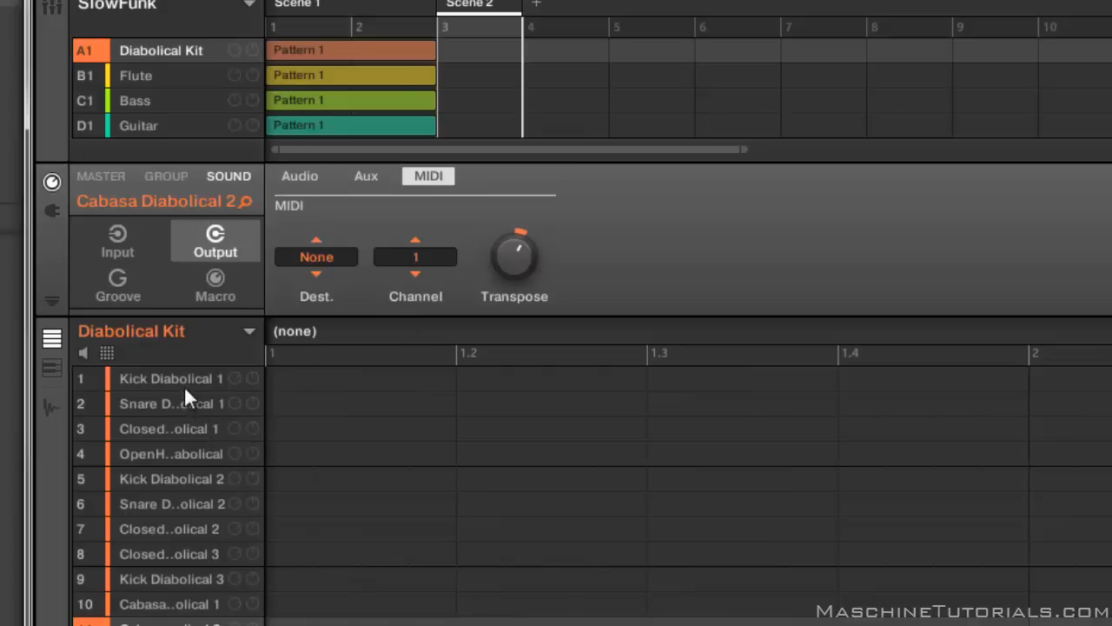
click(170, 403)
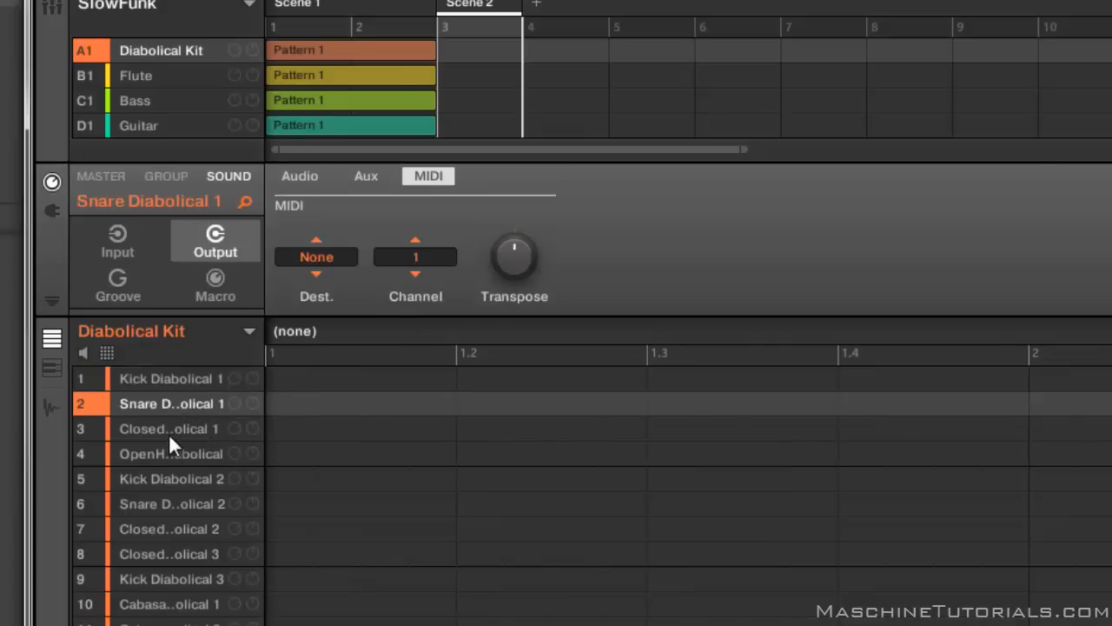
click(170, 379)
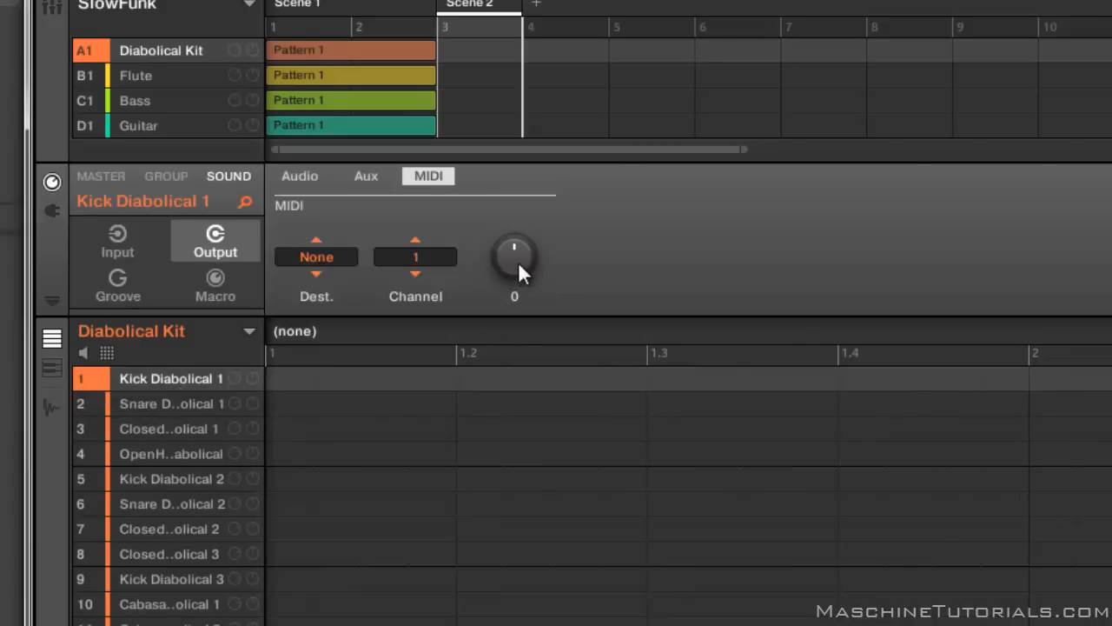
click(165, 428)
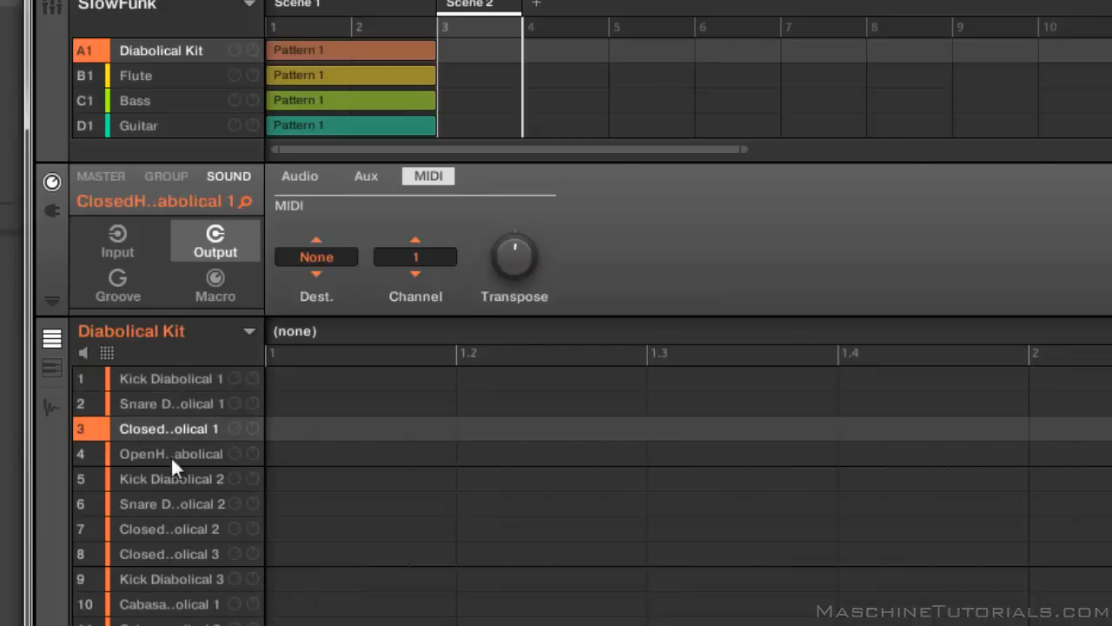
click(170, 553)
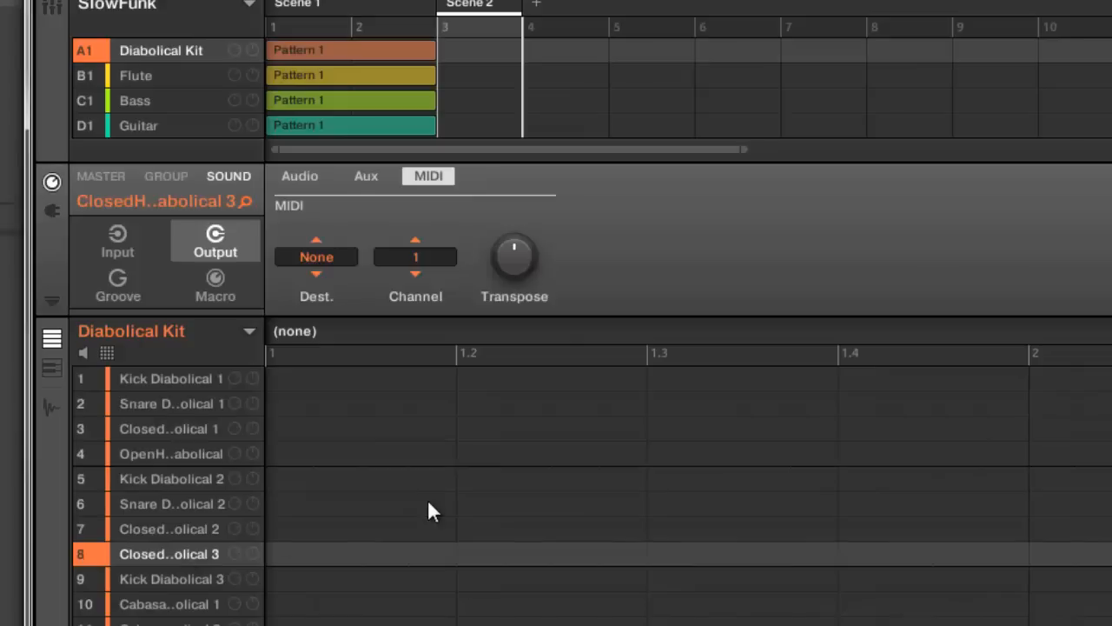